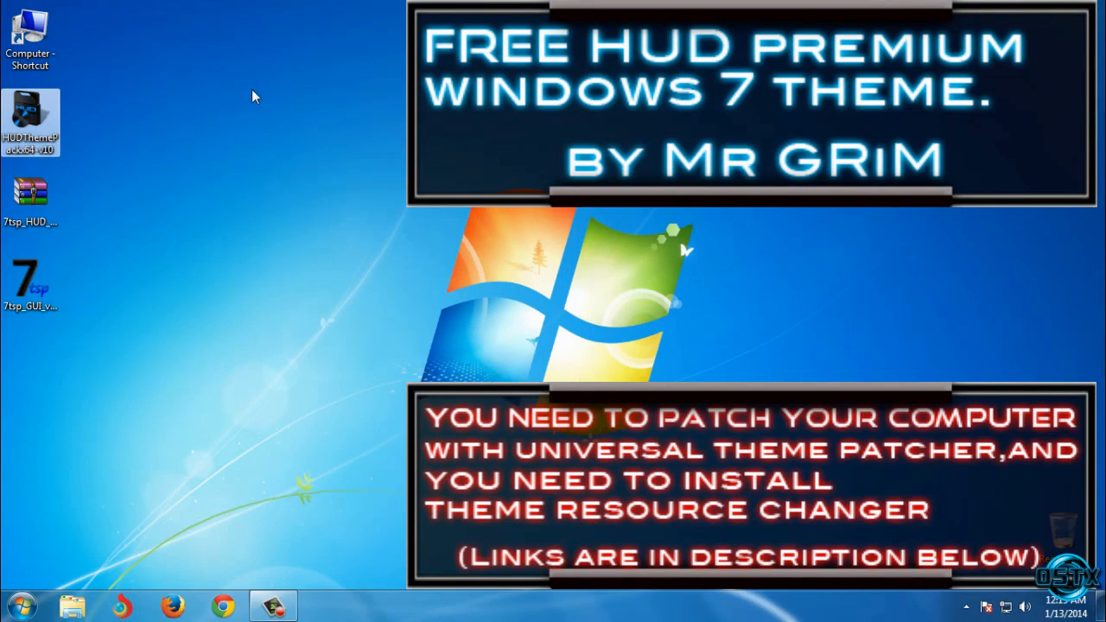
mouse_move(406, 261)
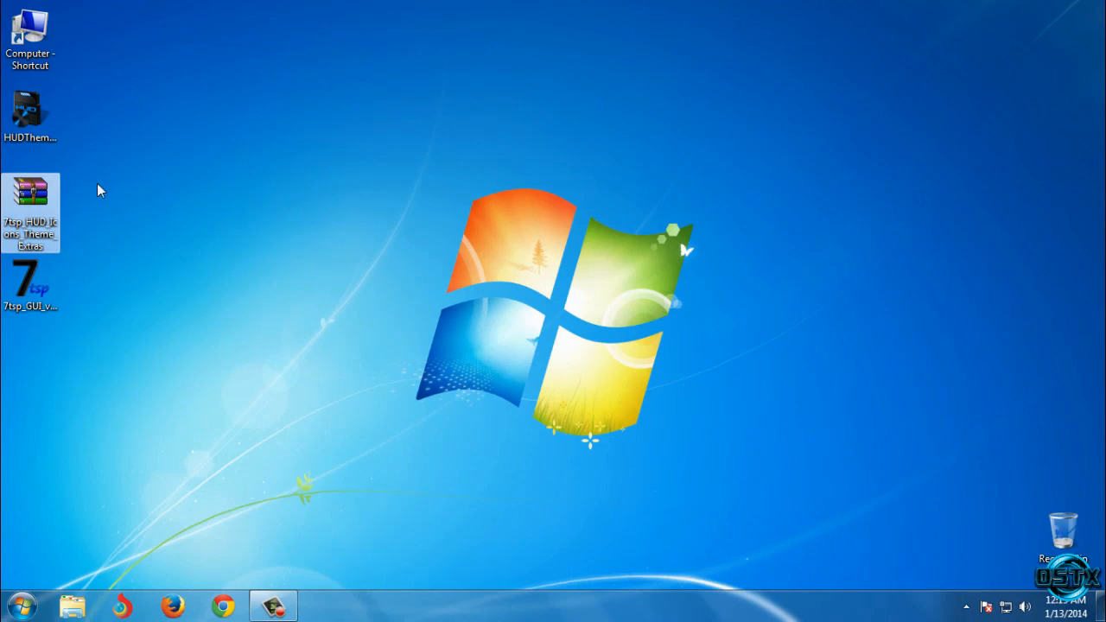
mouse_move(127, 253)
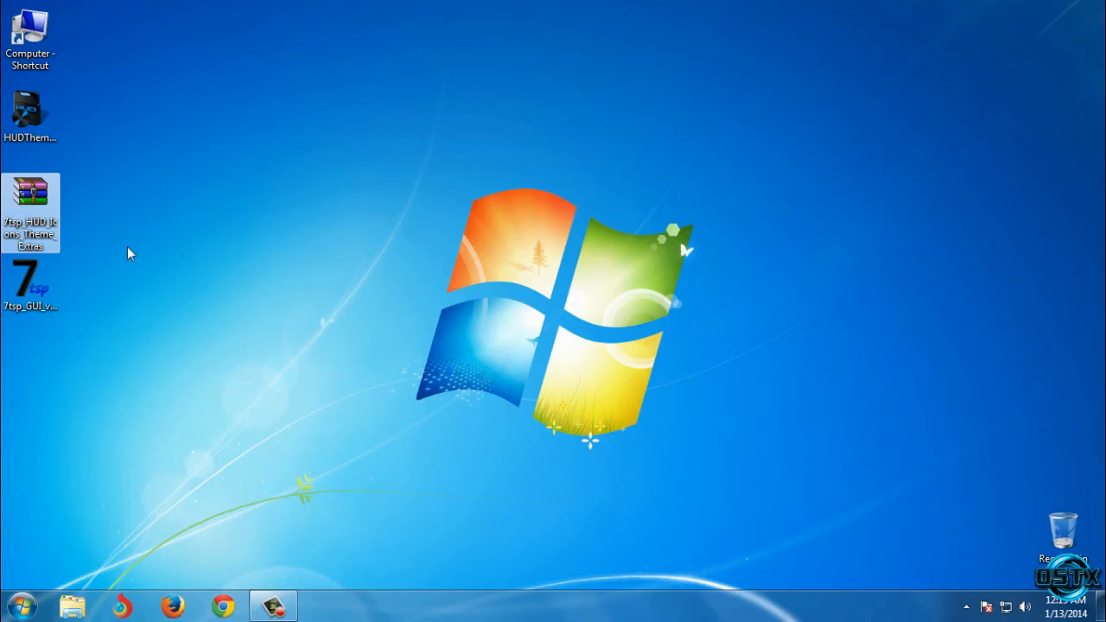
mouse_move(254, 263)
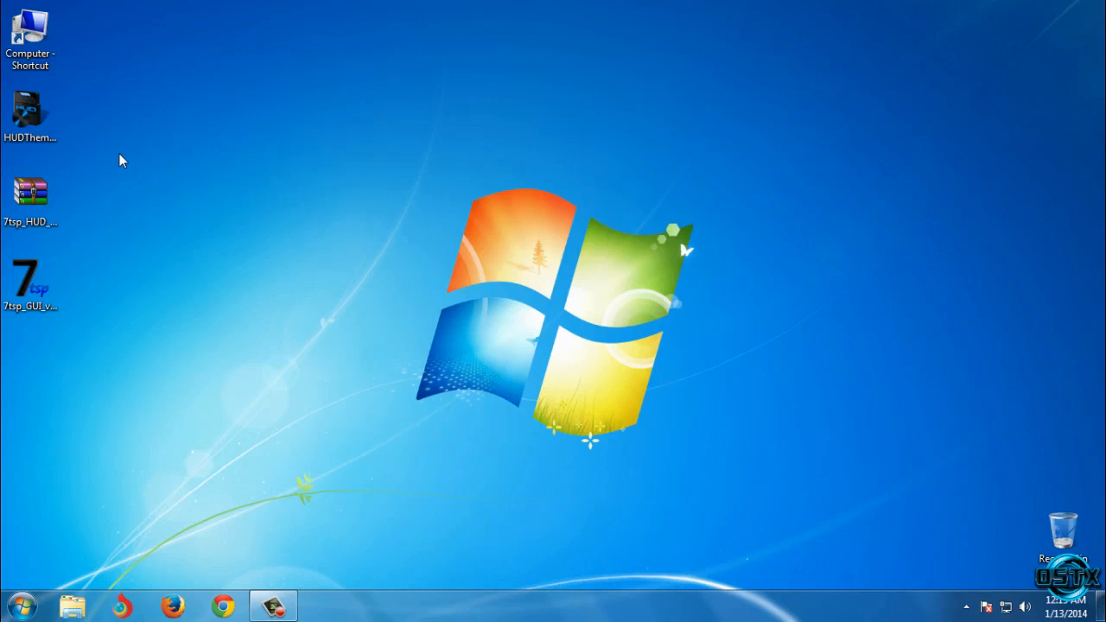
mouse_move(129, 158)
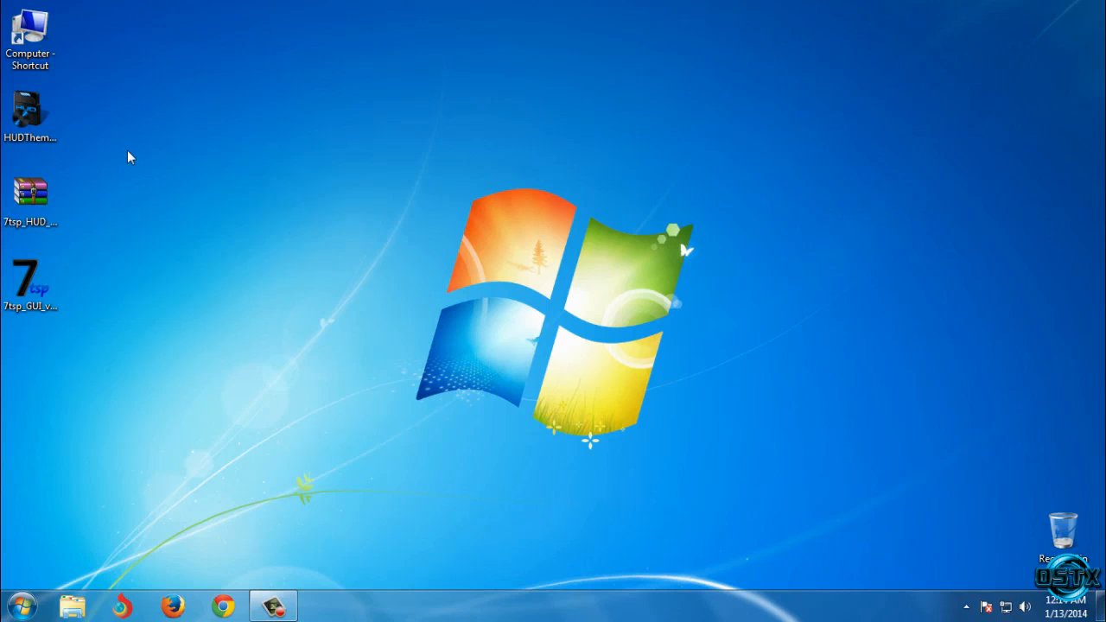
Launch HUDThemePackx64-v10, allow it past the security warning, and choose a different install folder.
left_click(30, 116)
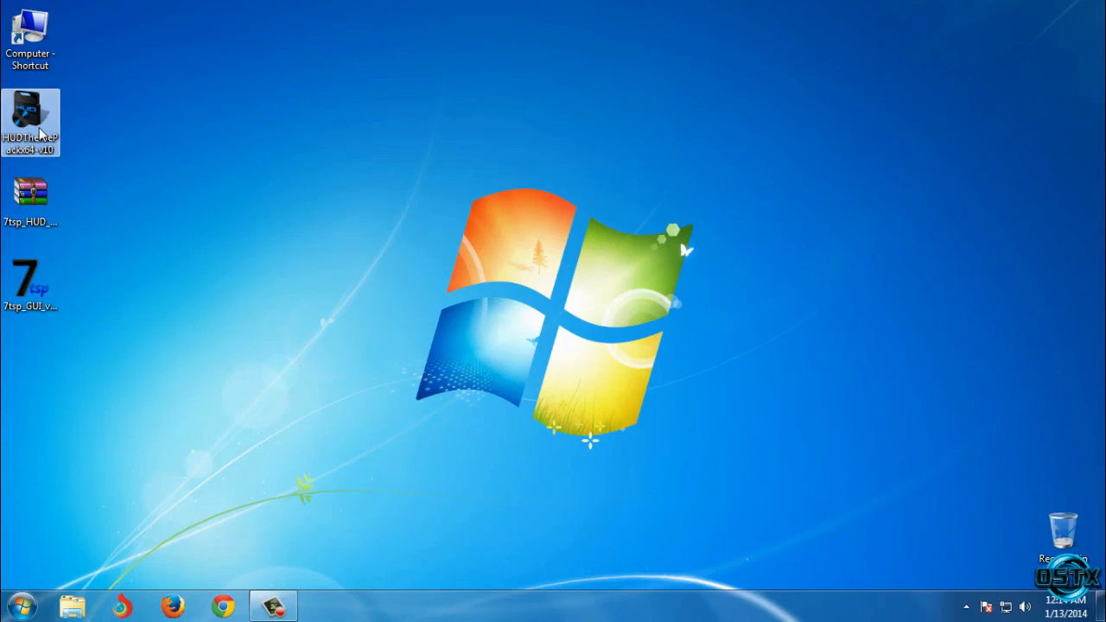
double_click(30, 123)
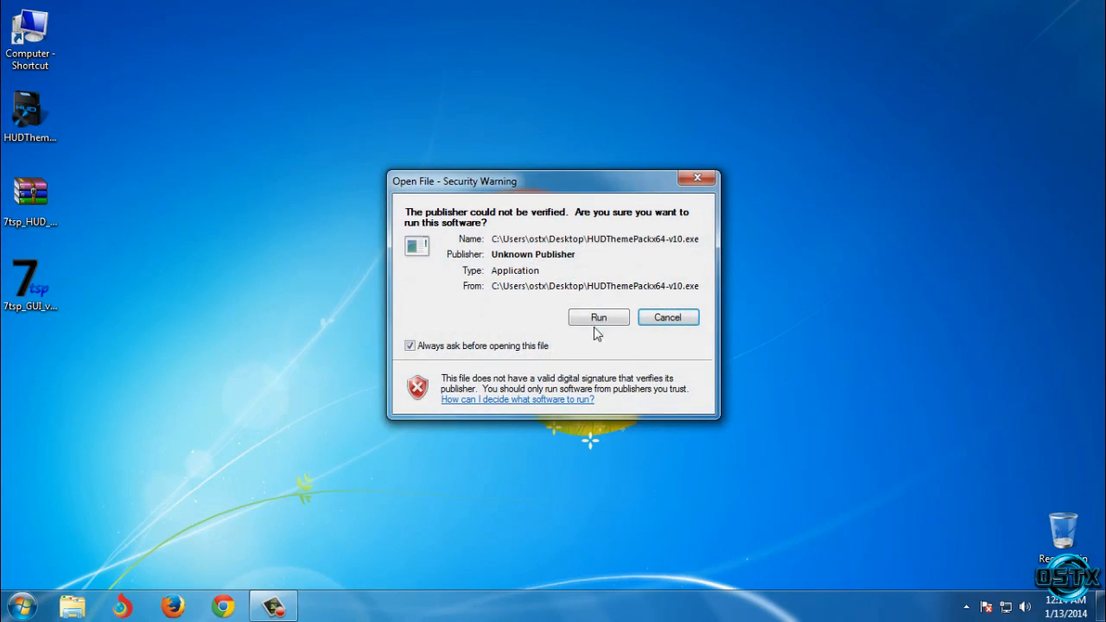
left_click(598, 317)
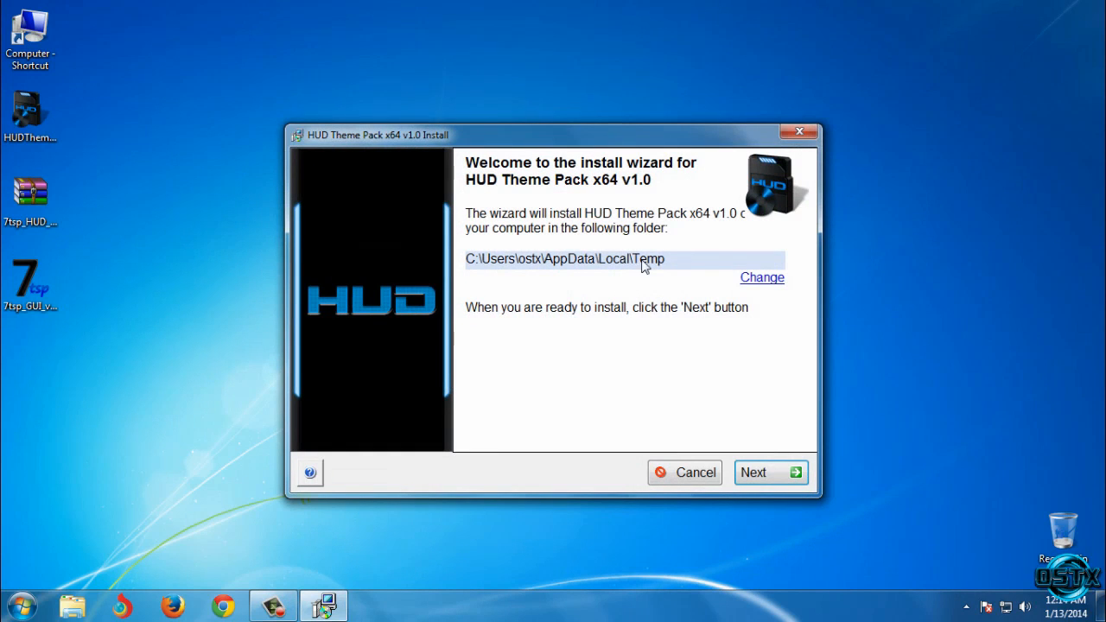
mouse_move(761, 279)
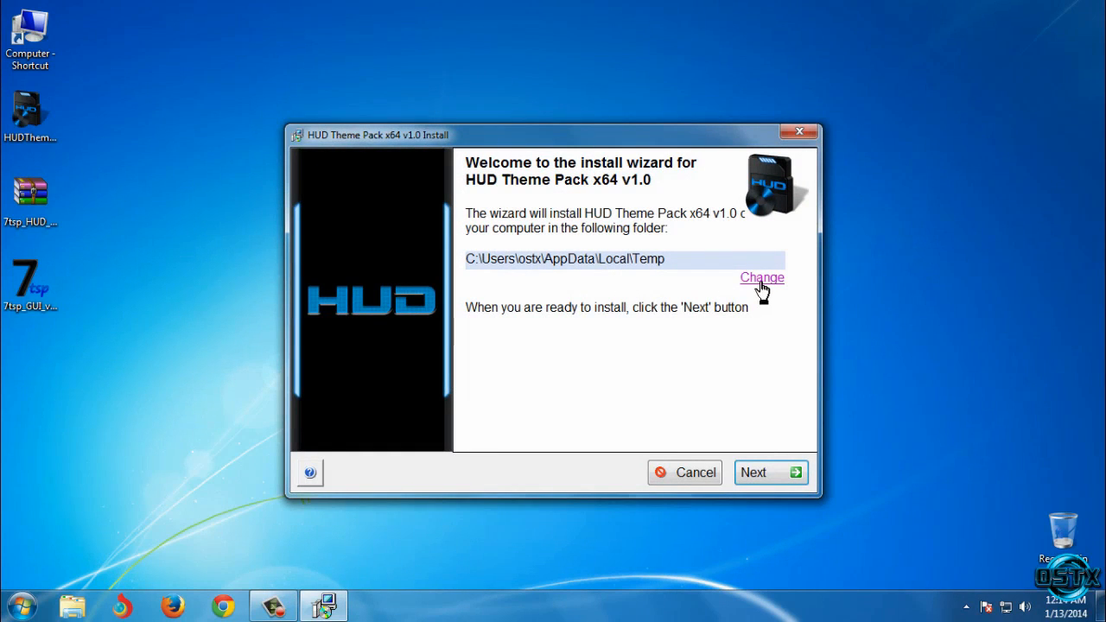
left_click(761, 278)
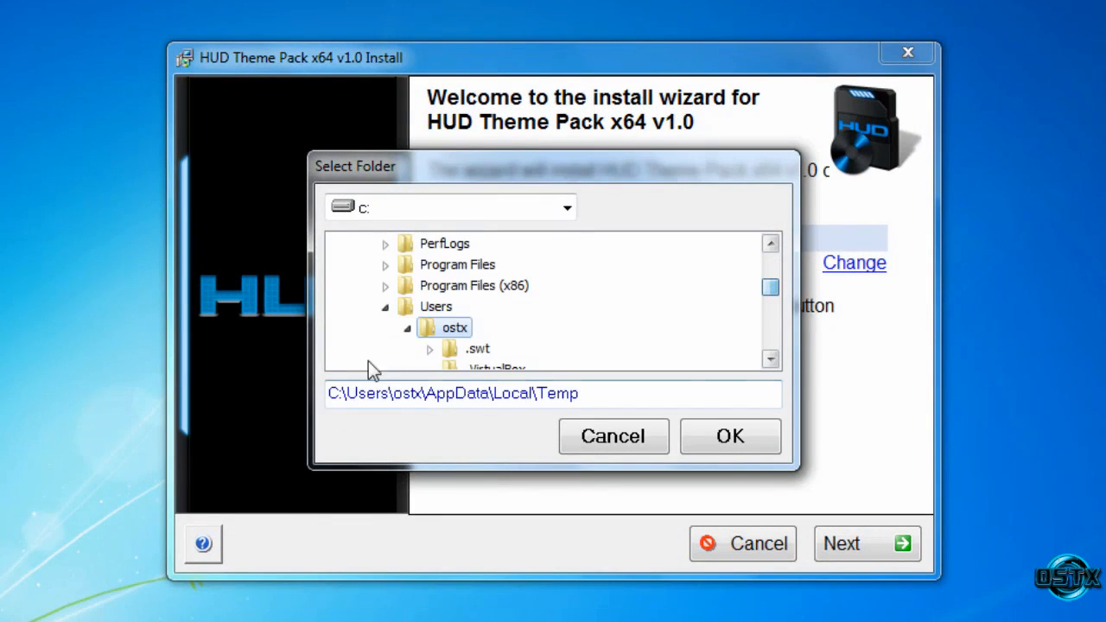
Browse the folder picker to C:\Windows\Resources\Themes and select it.
left_click(436, 306)
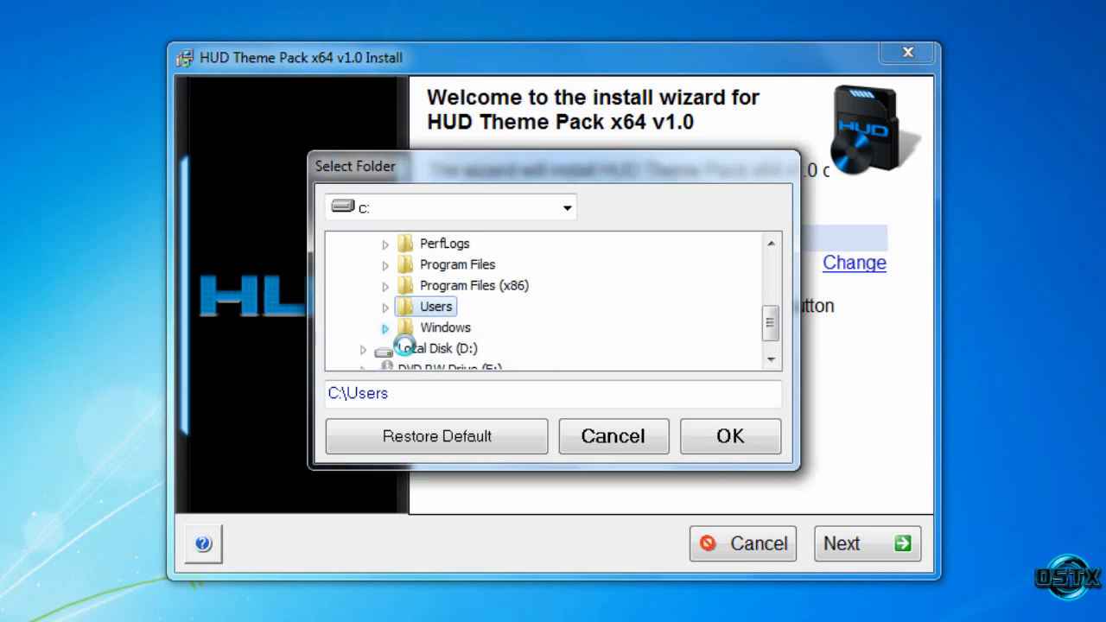
left_click(769, 291)
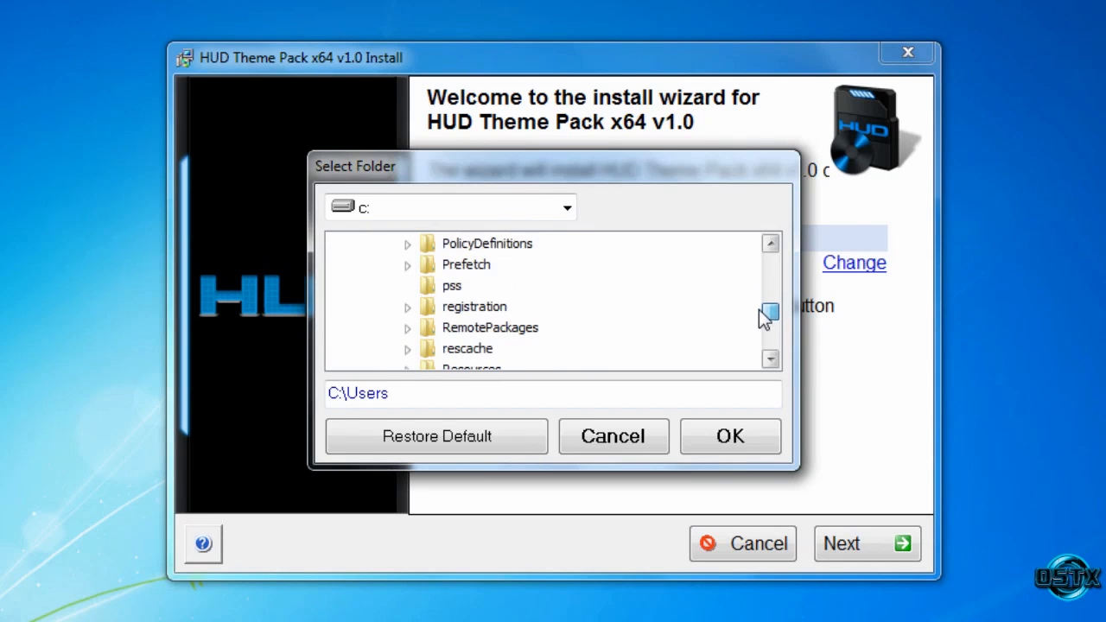
left_click(468, 347)
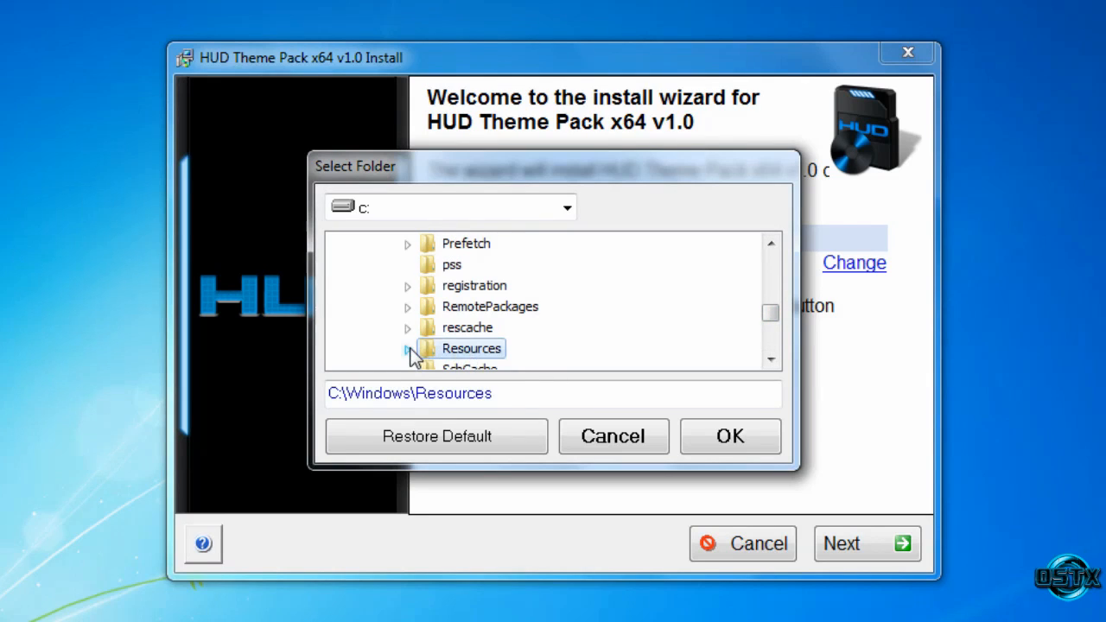
left_click(430, 348)
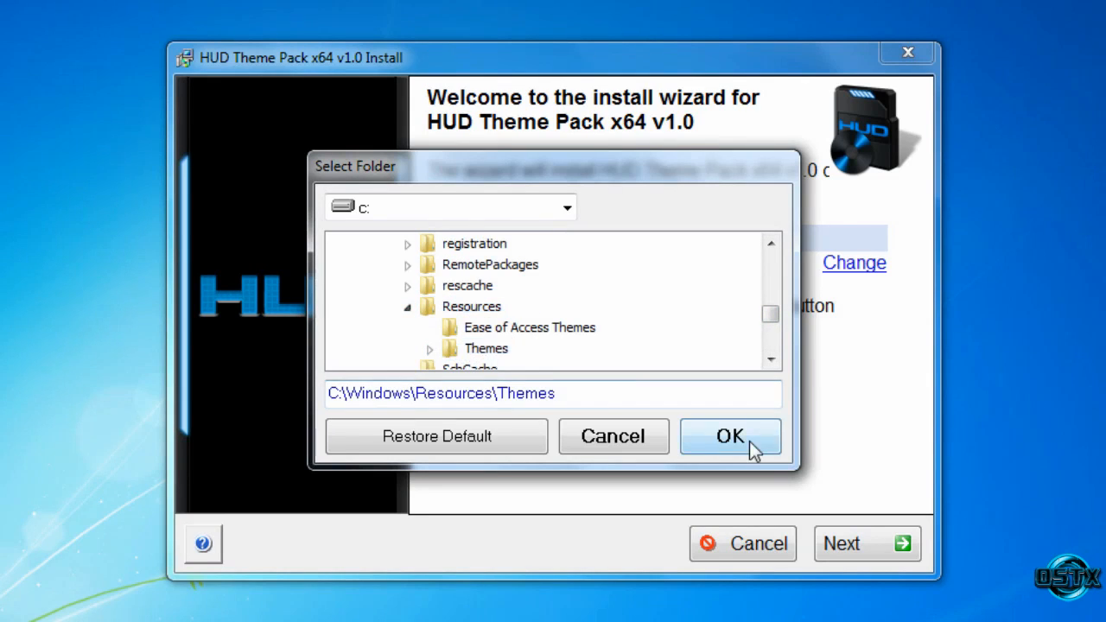
Go past the welcome page and agree to the licence terms to begin installing.
left_click(730, 436)
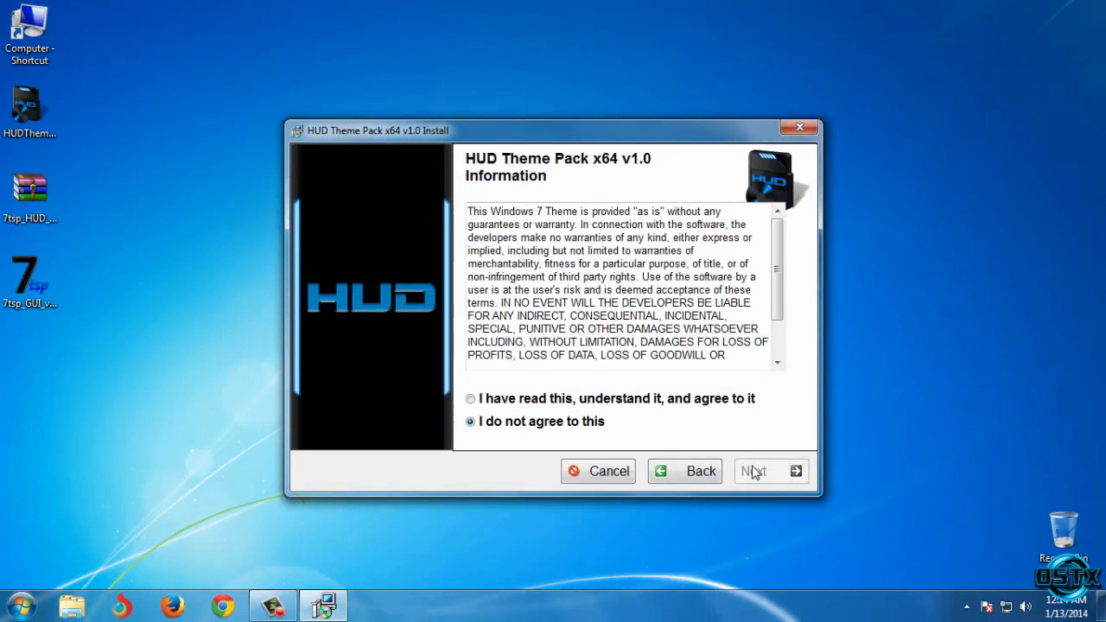
left_click(764, 471)
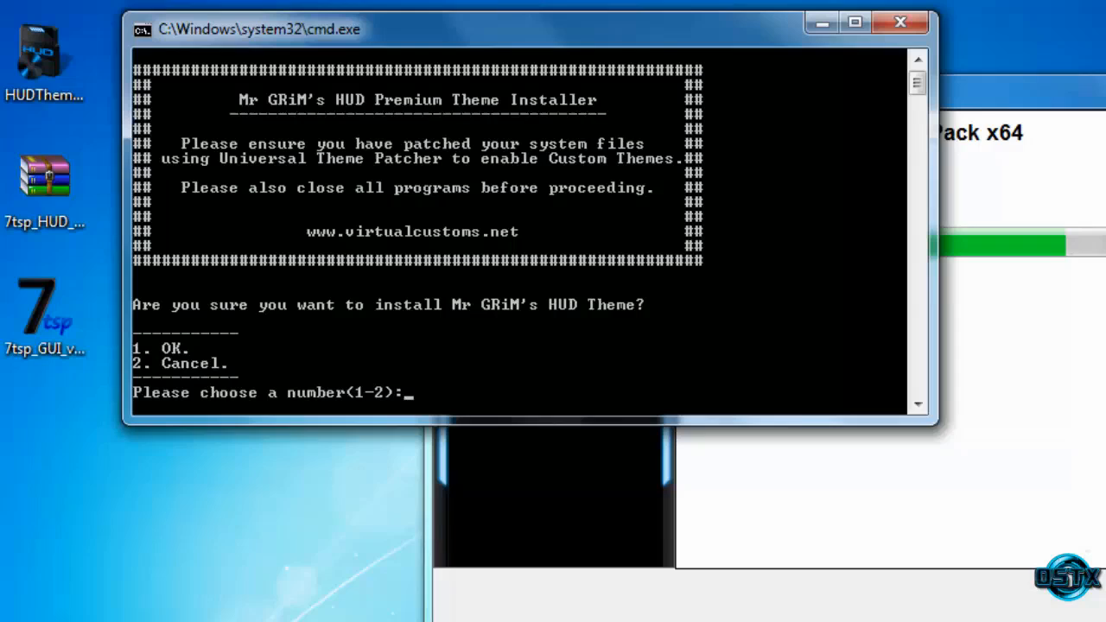
Answer 1 to confirm install, 1 for Explorer navigation buttons, and 1 for the HUD theme.
type("1")
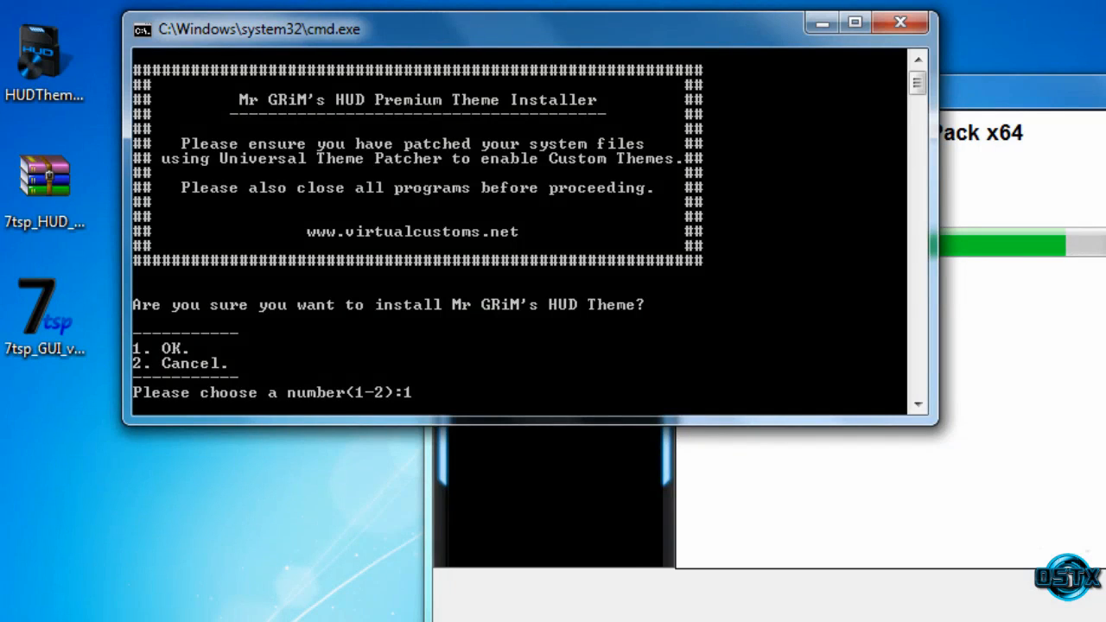
key("enter")
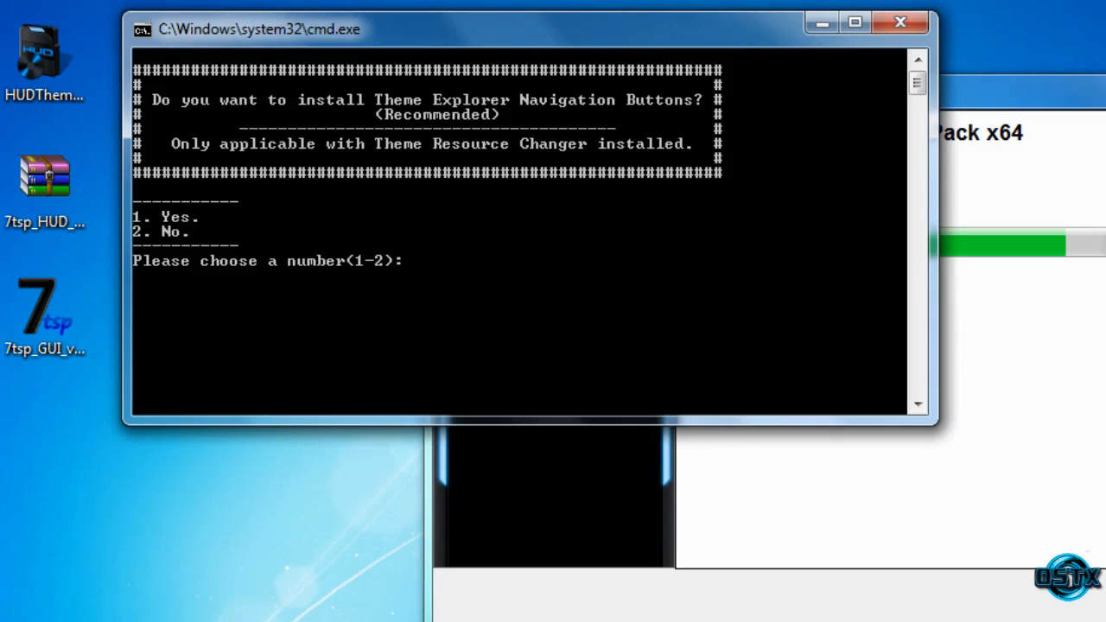
type("1")
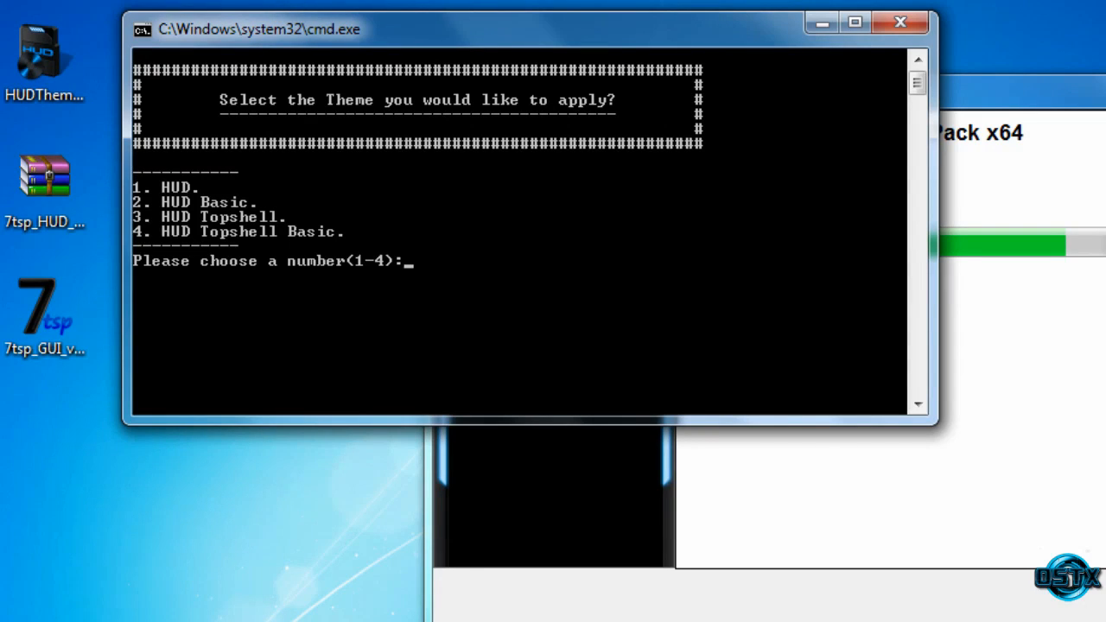
type("1")
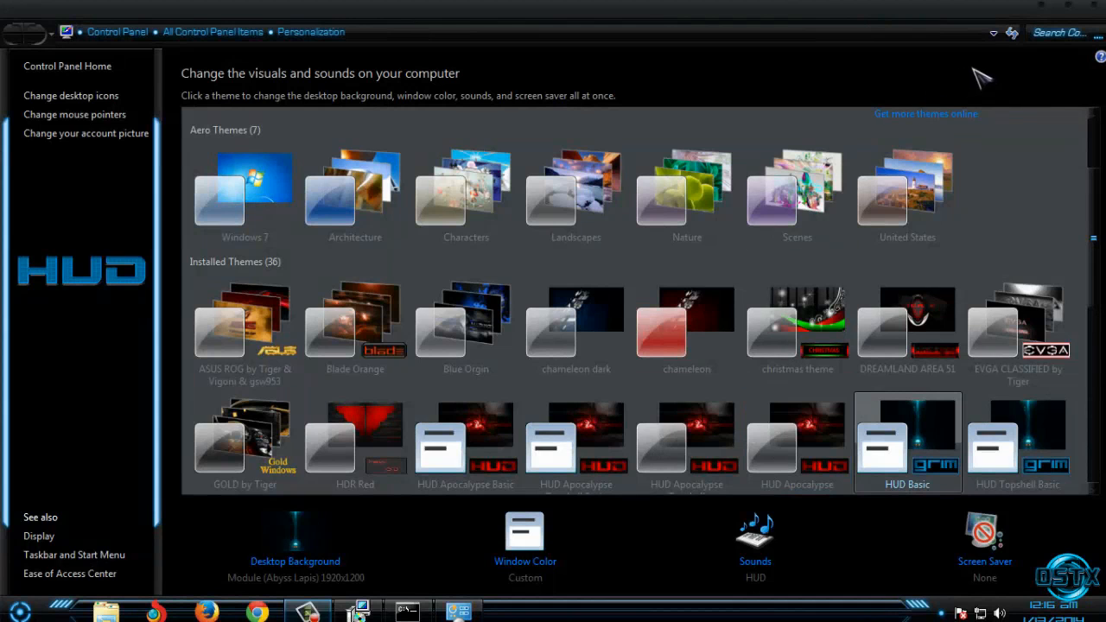
Scroll down the Installed Themes list and apply HUD Basic.
scroll("down", 3)
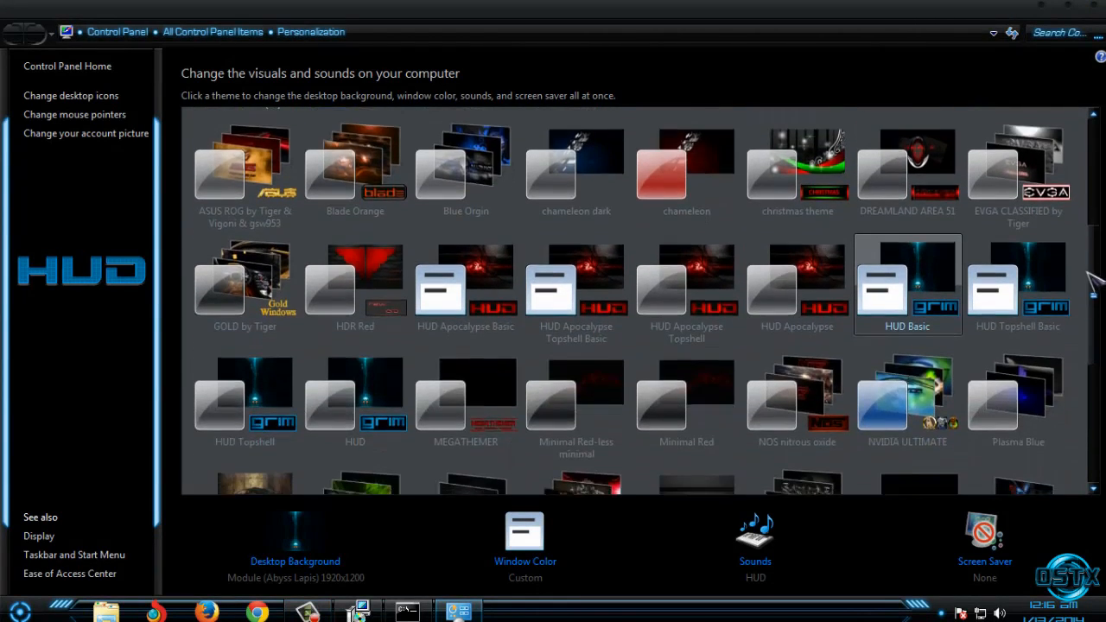
scroll("down", 3)
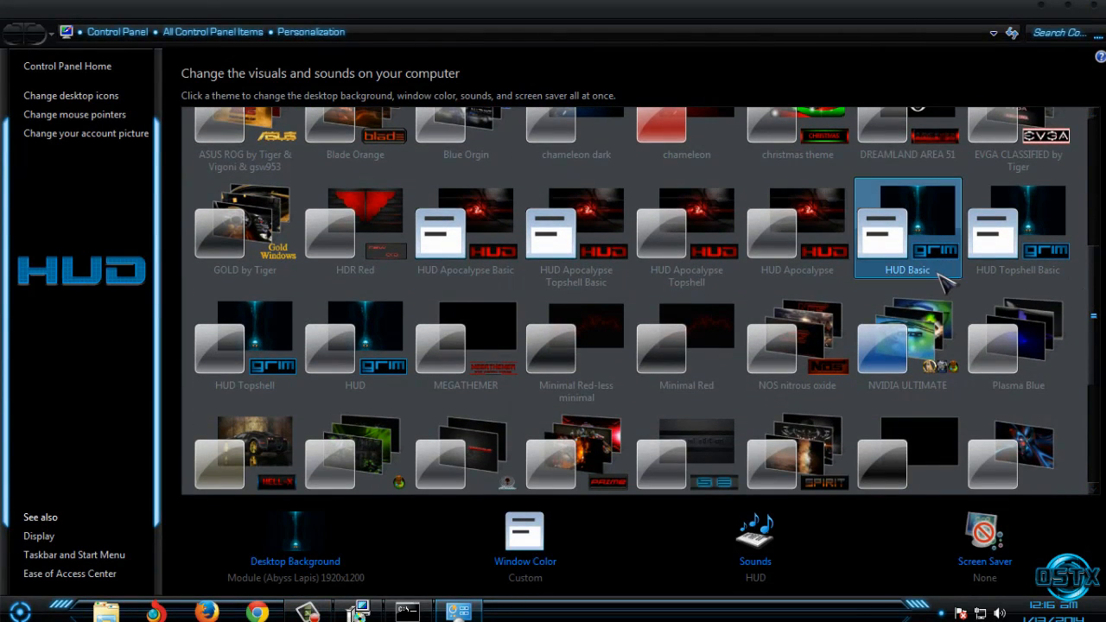
left_click(355, 337)
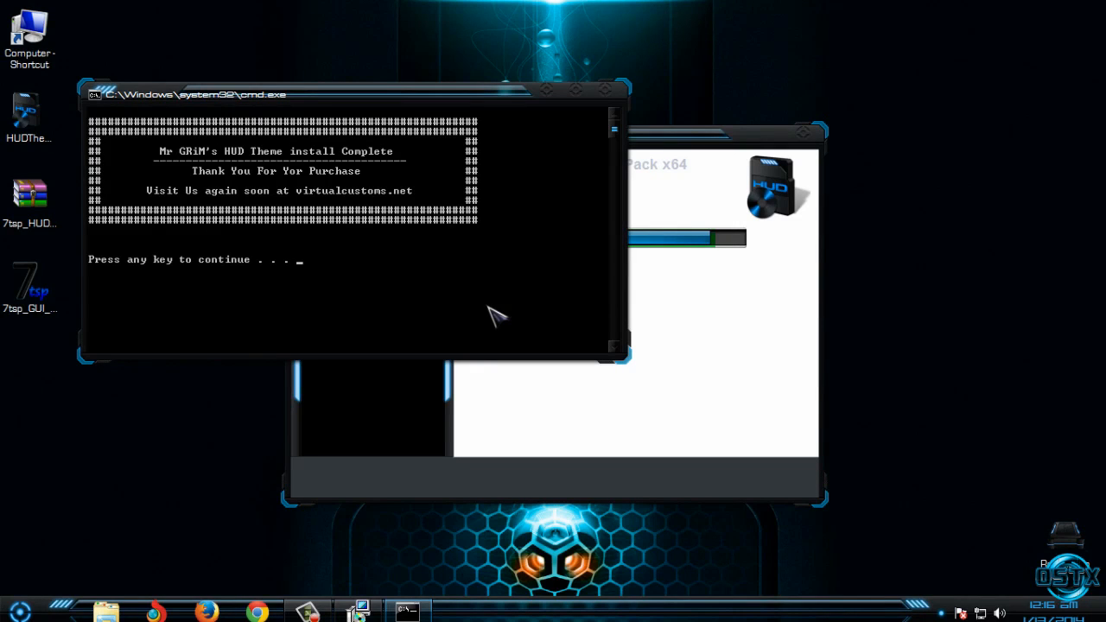
Close the install-complete console and select the 7tsp_GUI icon on the desktop.
key("enter")
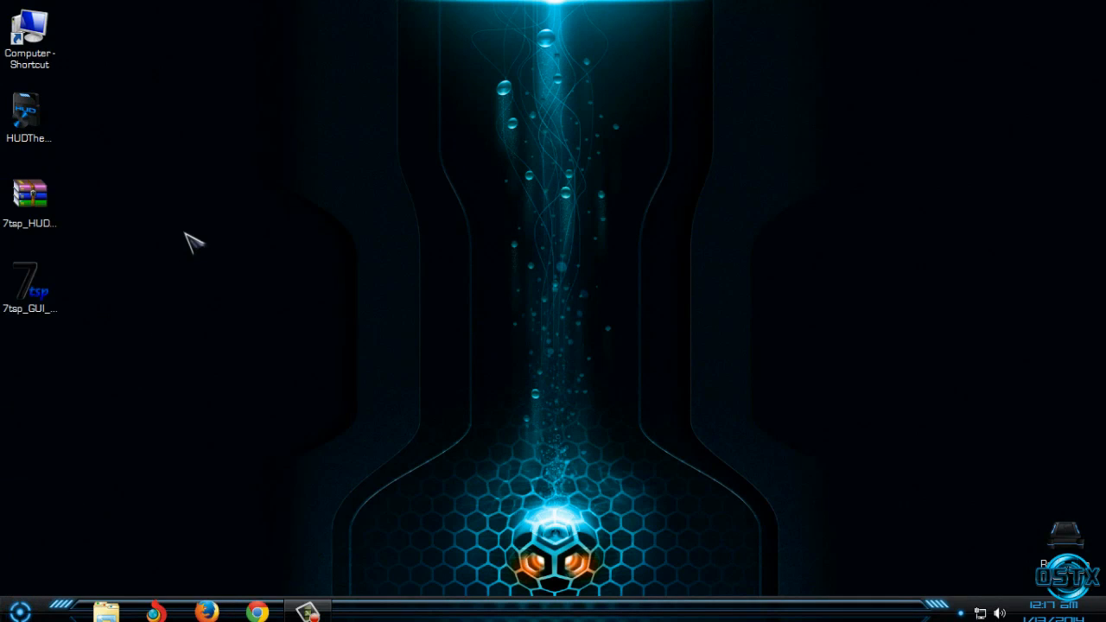
left_click(30, 287)
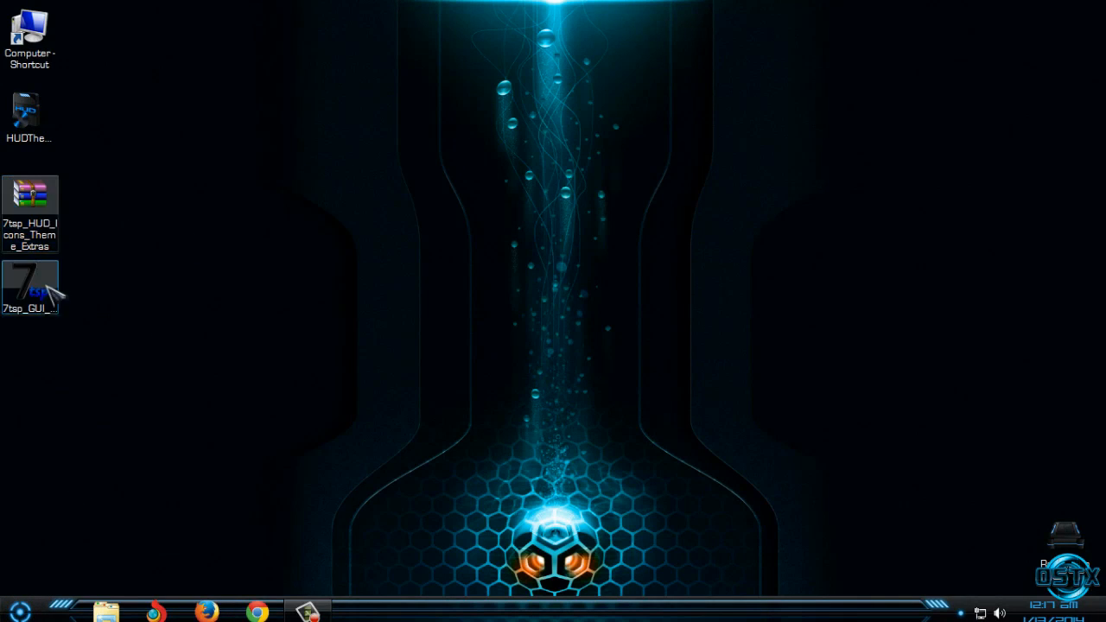
left_click(31, 290)
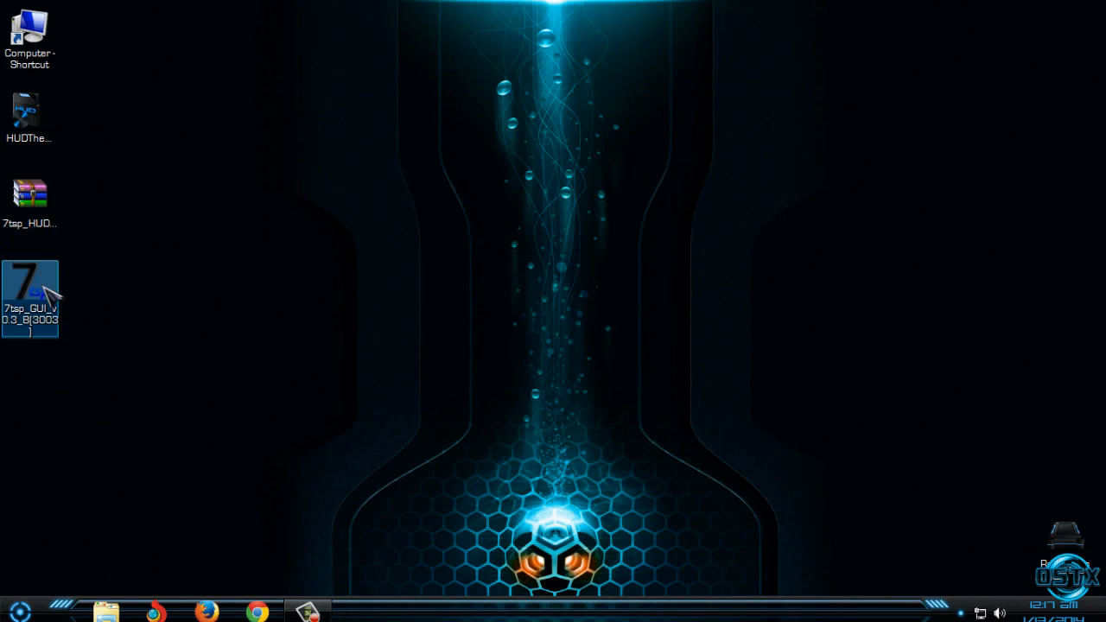
Patch system icons in 7tsp with the 7tsp_HUD_Icons_Theme_Extras custom pack, overwriting the existing pack.
double_click(30, 293)
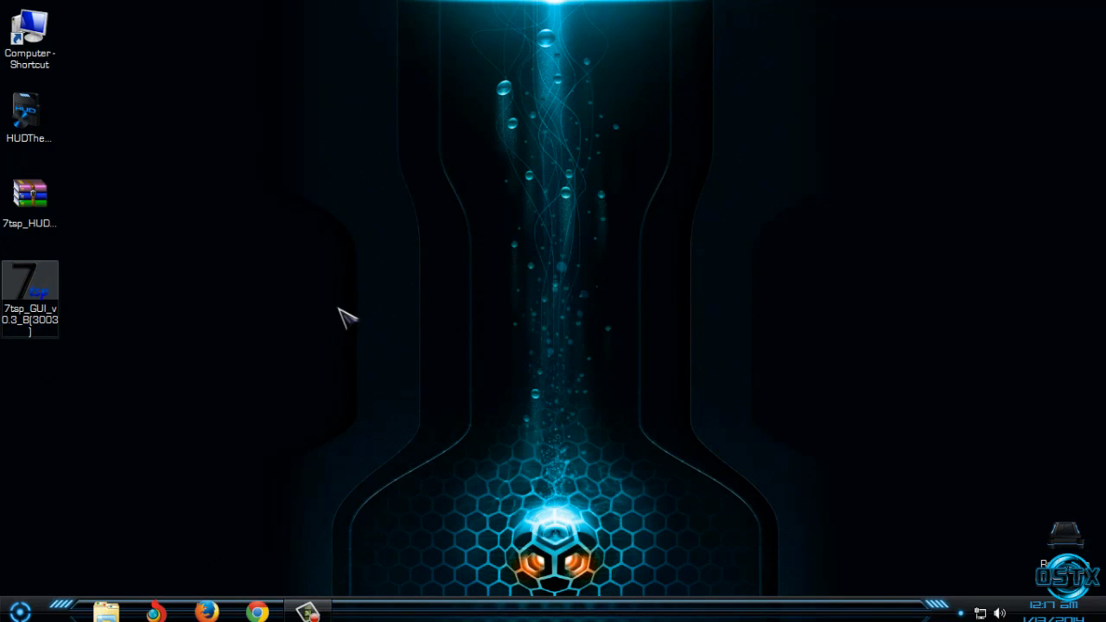
double_click(30, 278)
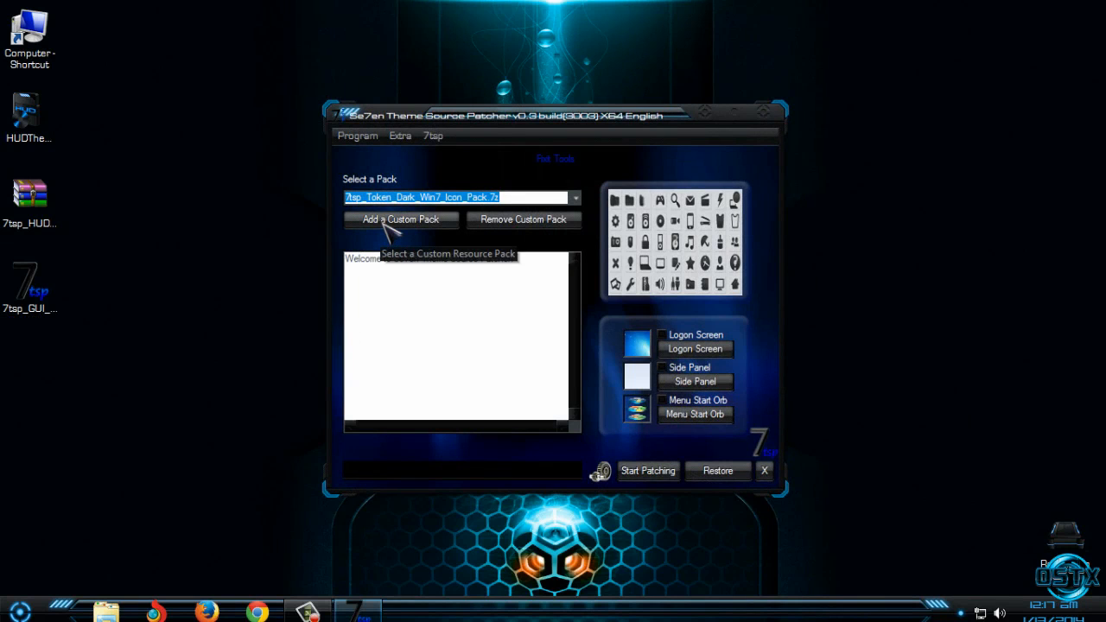
left_click(400, 219)
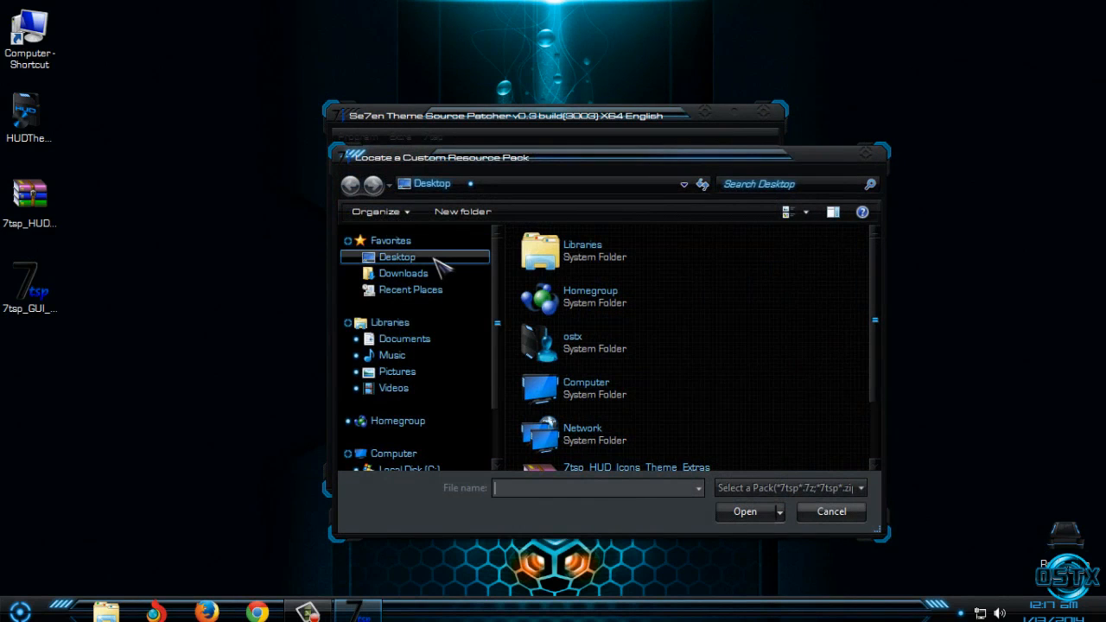
scroll("down", 3)
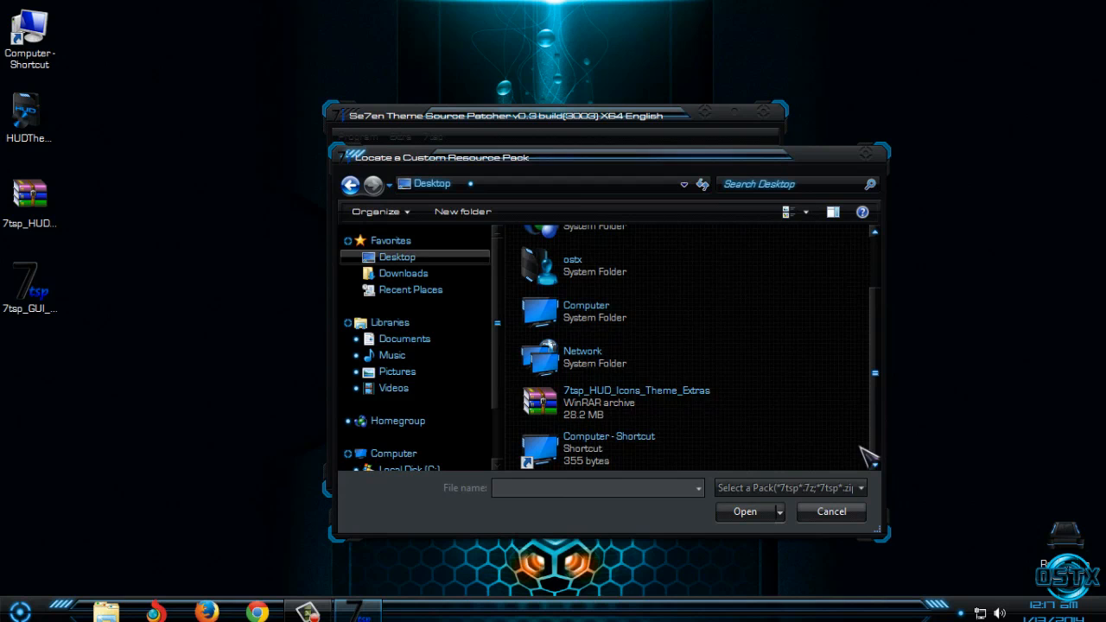
left_click(618, 402)
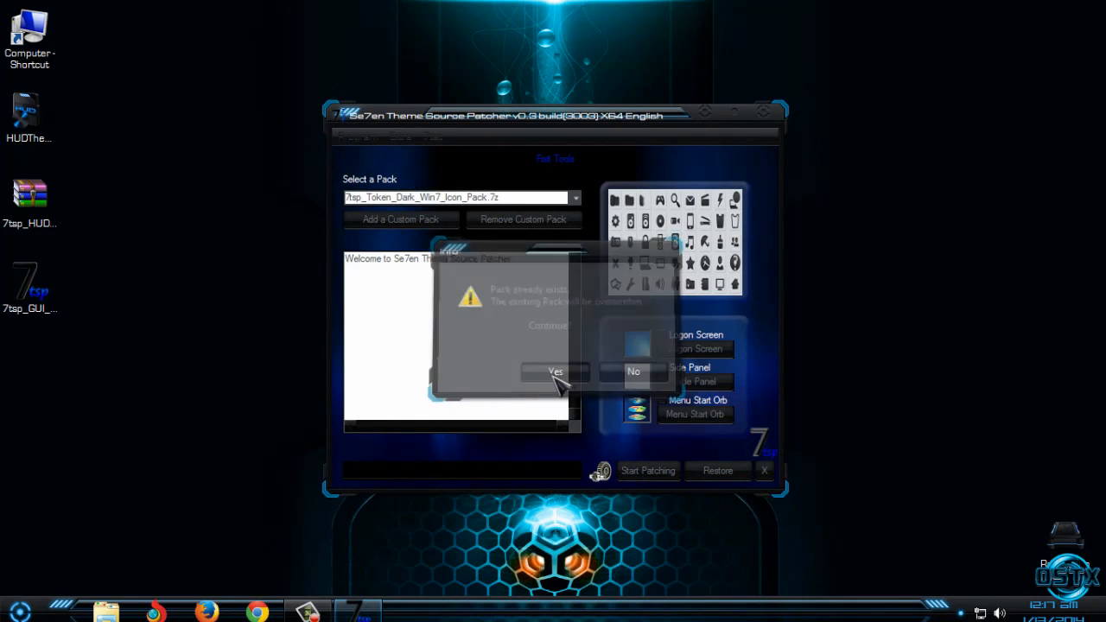
left_click(555, 372)
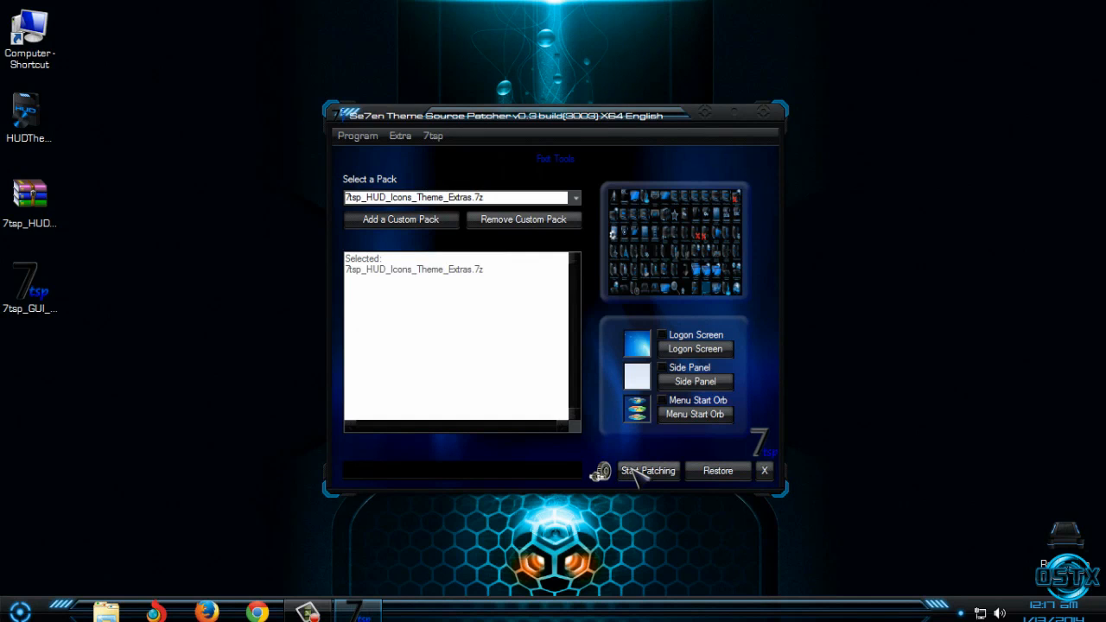
mouse_move(648, 471)
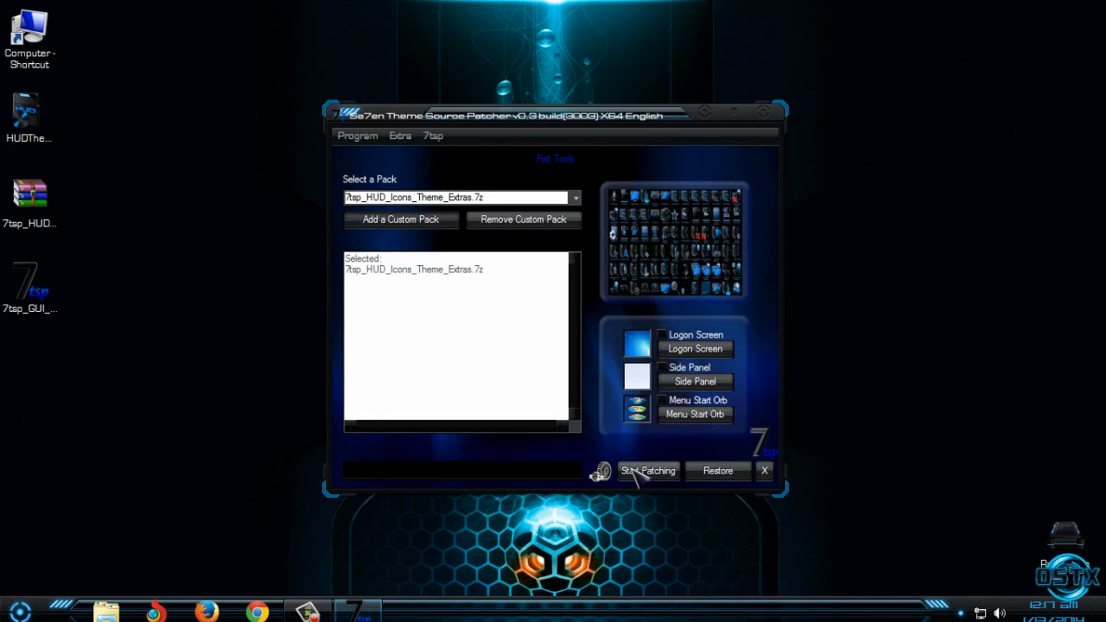
left_click(763, 471)
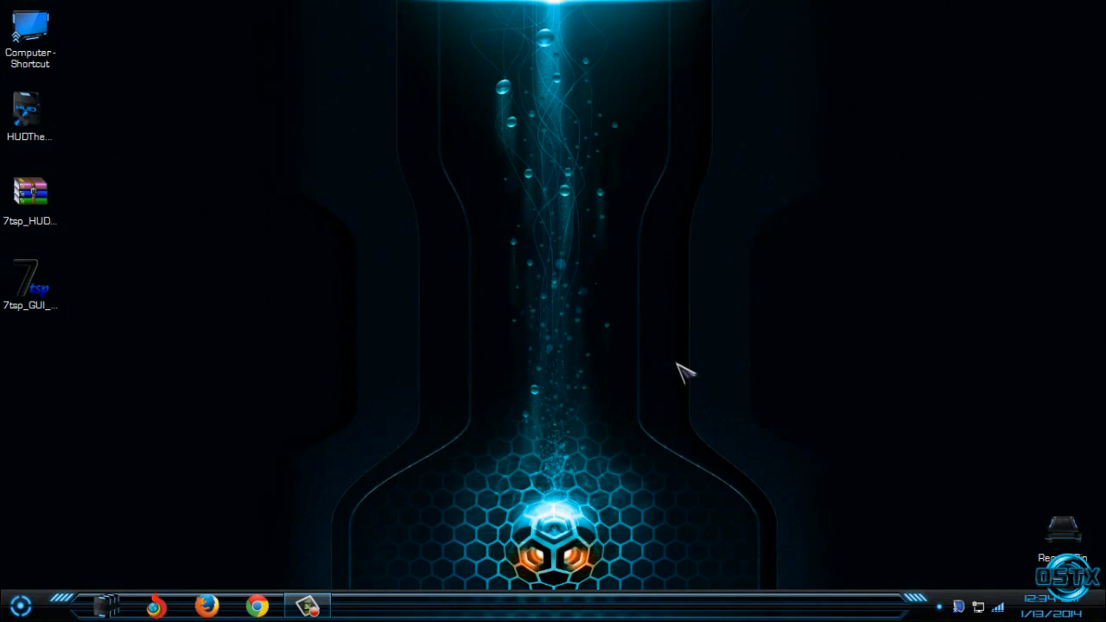
mouse_move(87, 73)
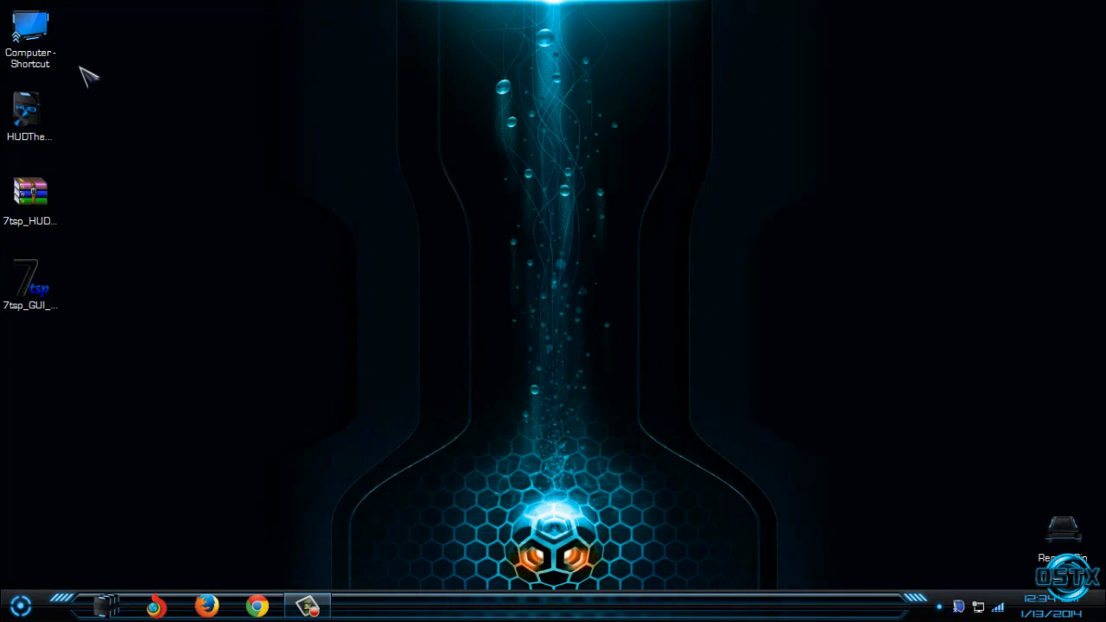
double_click(30, 26)
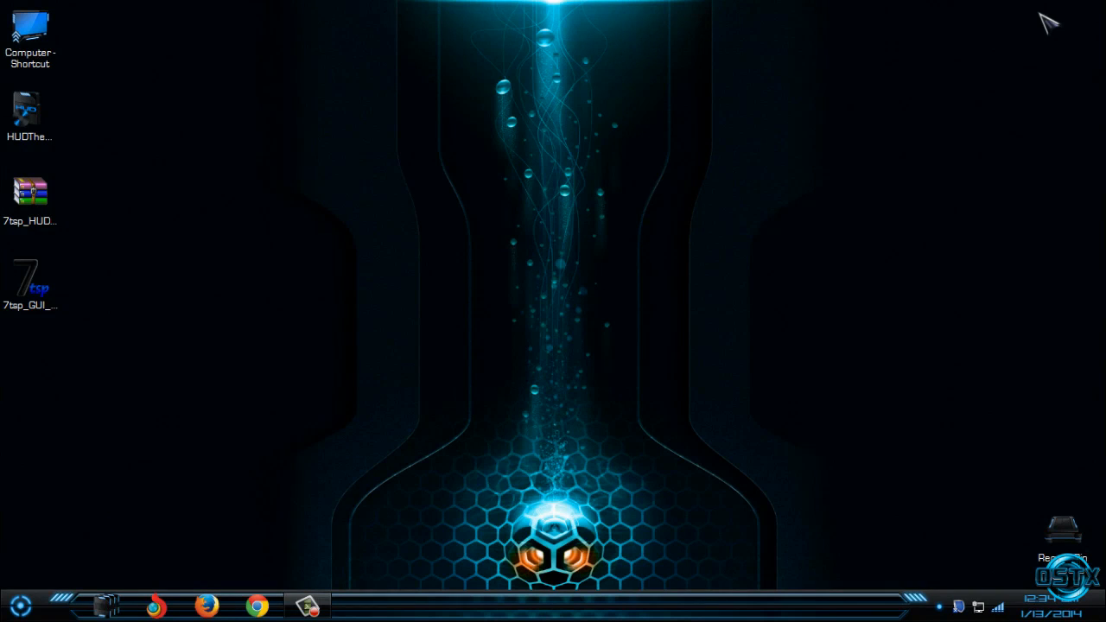
mouse_move(902, 63)
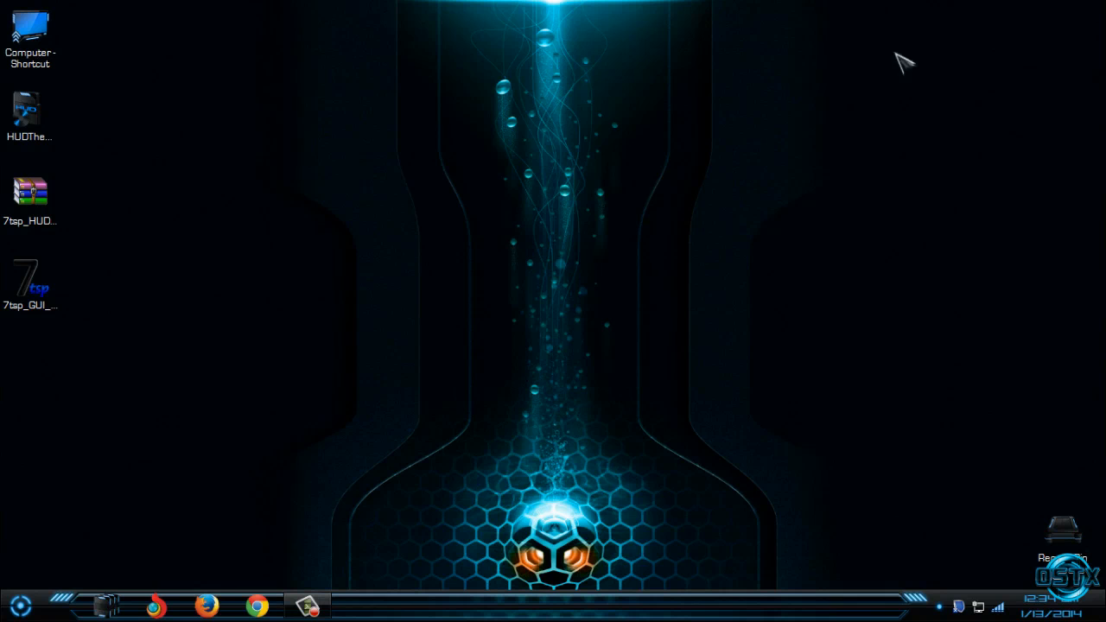
Open the desktop context menu on the HUD-themed desktop.
right_click(423, 415)
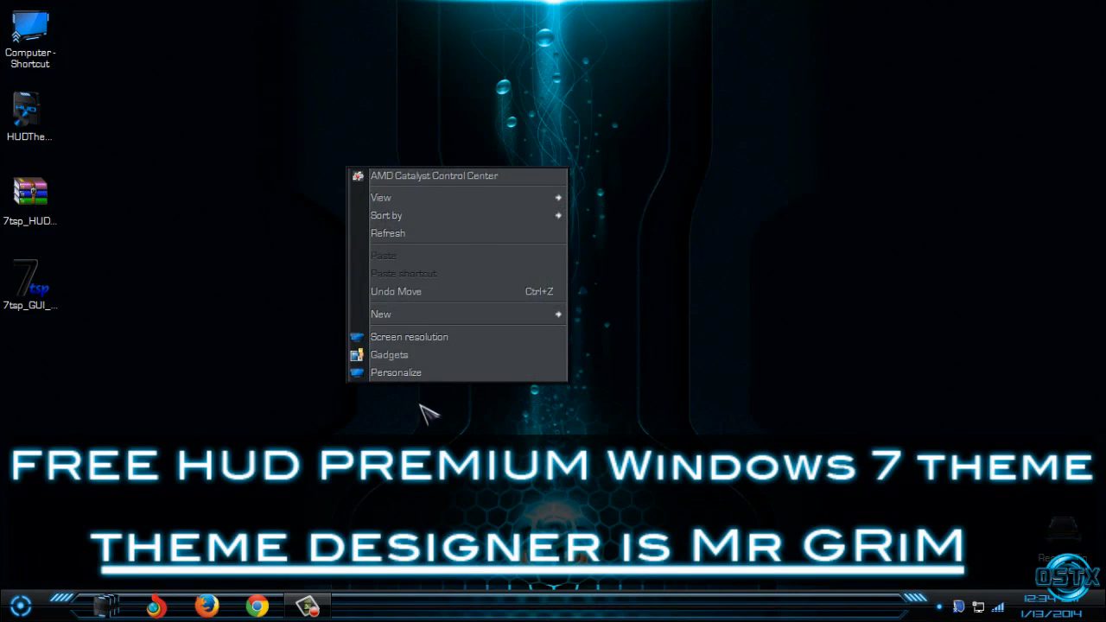
mouse_move(493, 177)
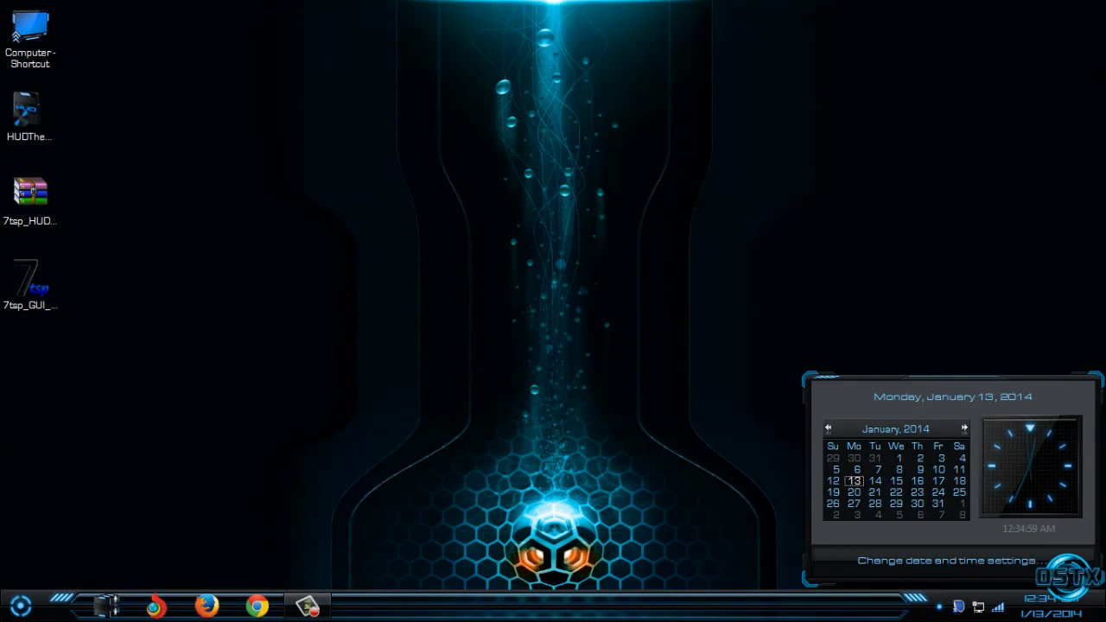
left_click(105, 604)
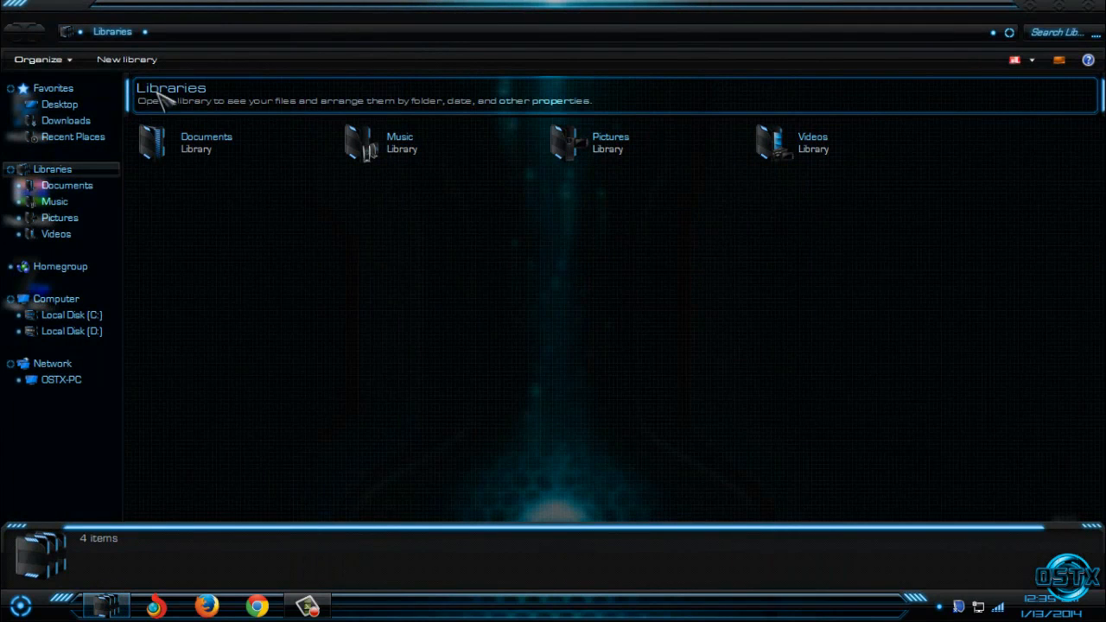
mouse_move(127, 59)
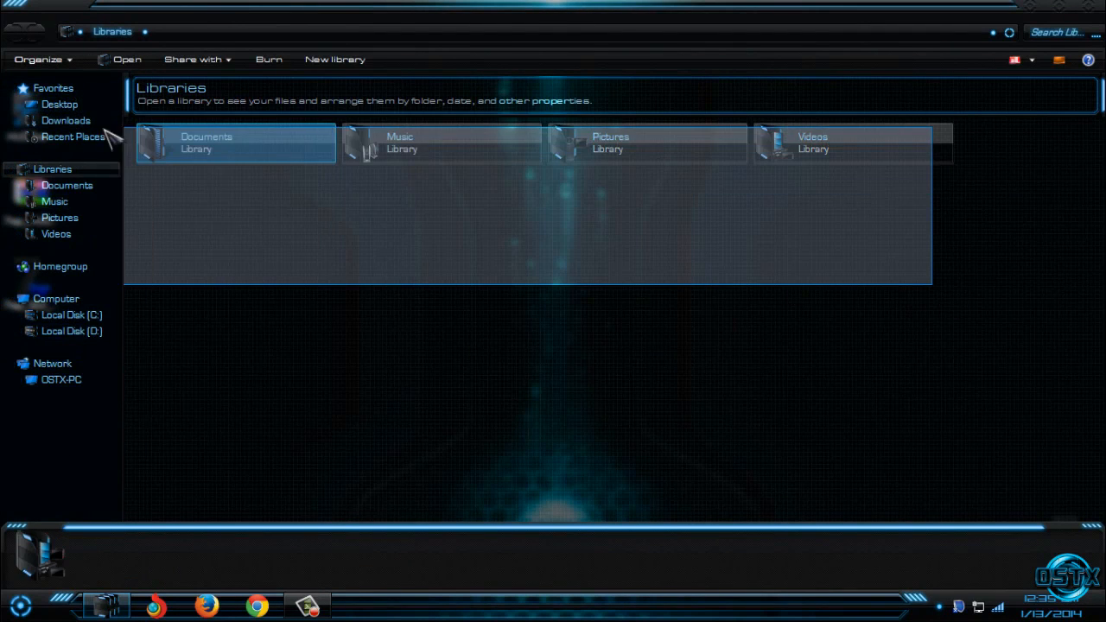
left_click(471, 181)
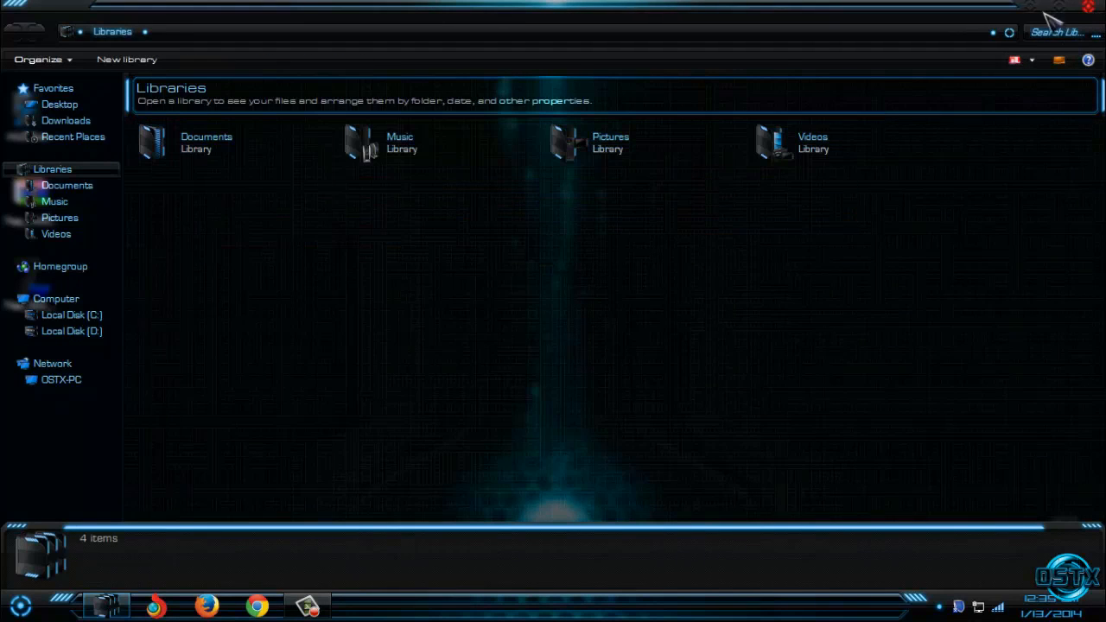
left_click(1084, 7)
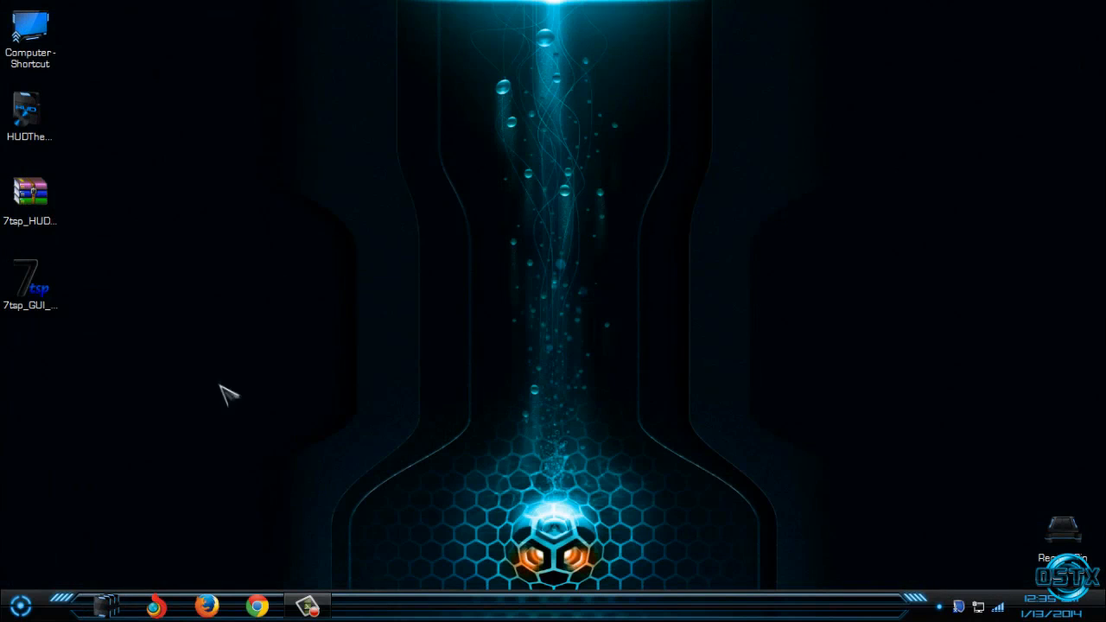
Open the HUD Start menu, then close the System information window.
left_click(11, 604)
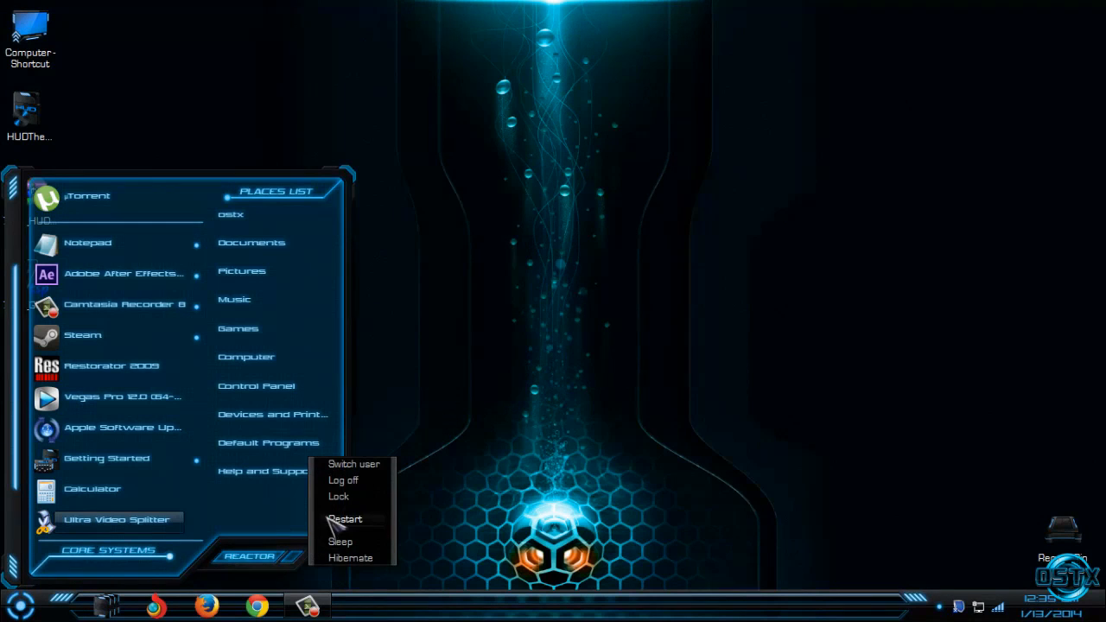
mouse_move(130, 396)
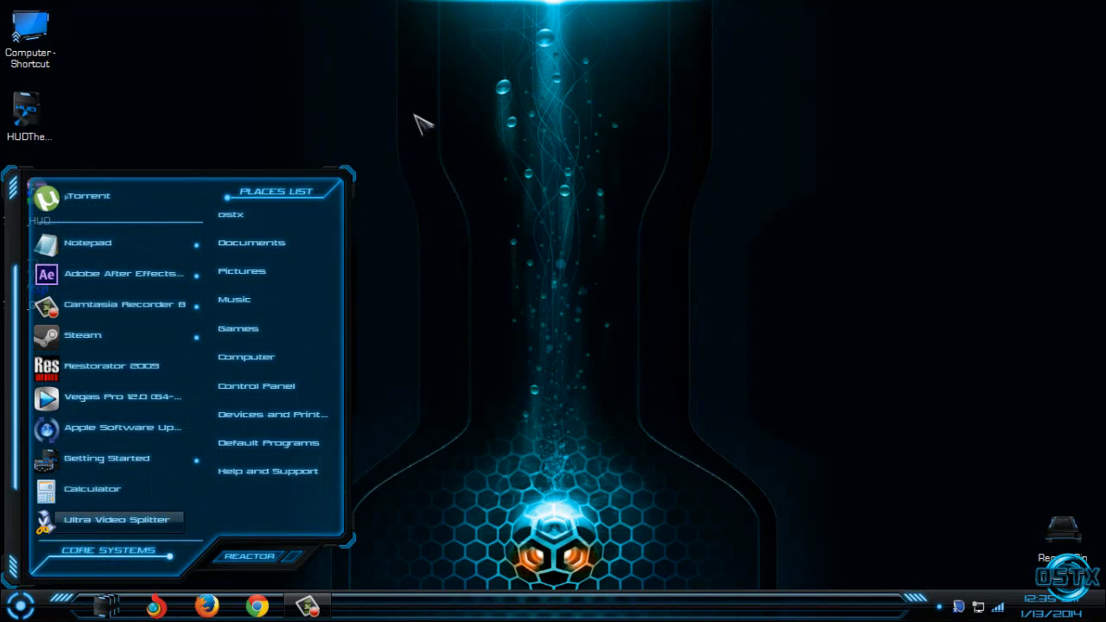
mouse_move(39, 588)
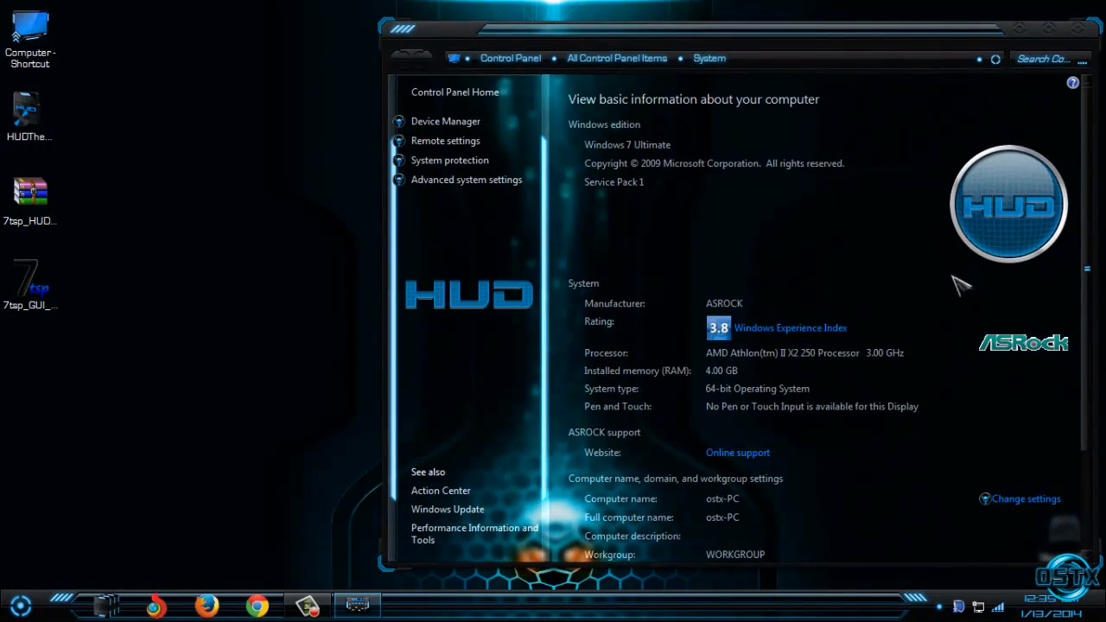
left_click(19, 604)
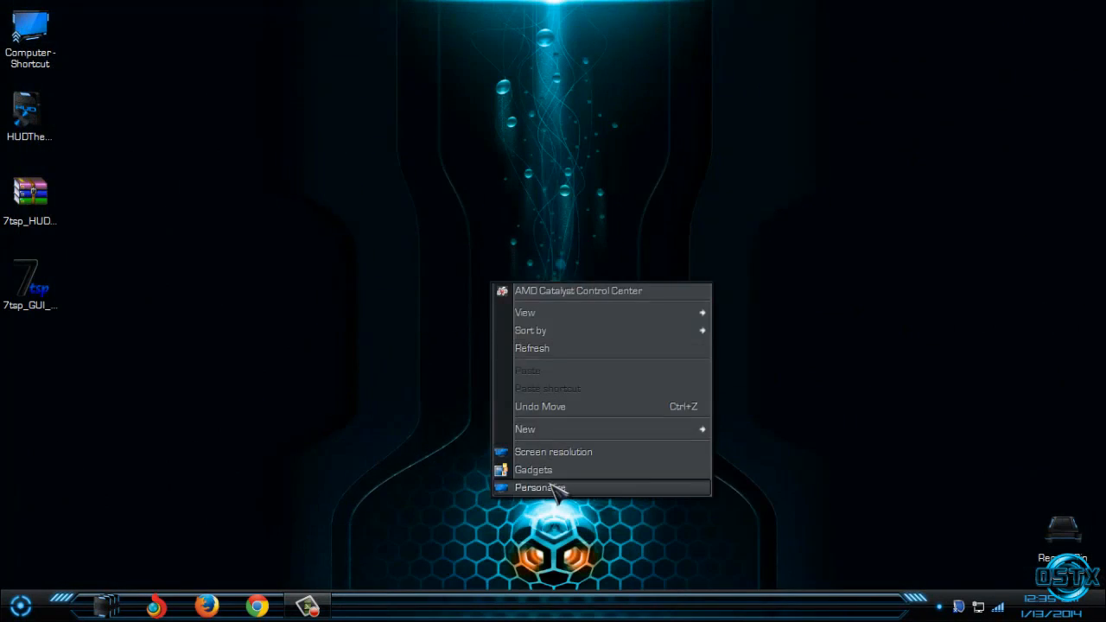
Open Personalize > Desktop Background and preview the aurora wallpaper.
left_click(538, 487)
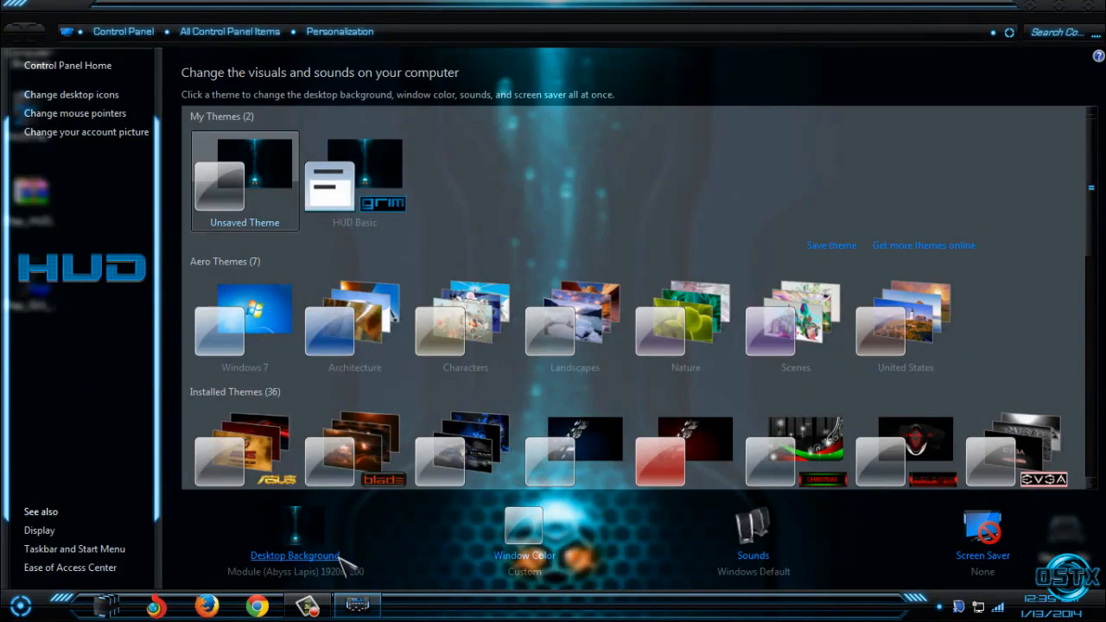
left_click(295, 555)
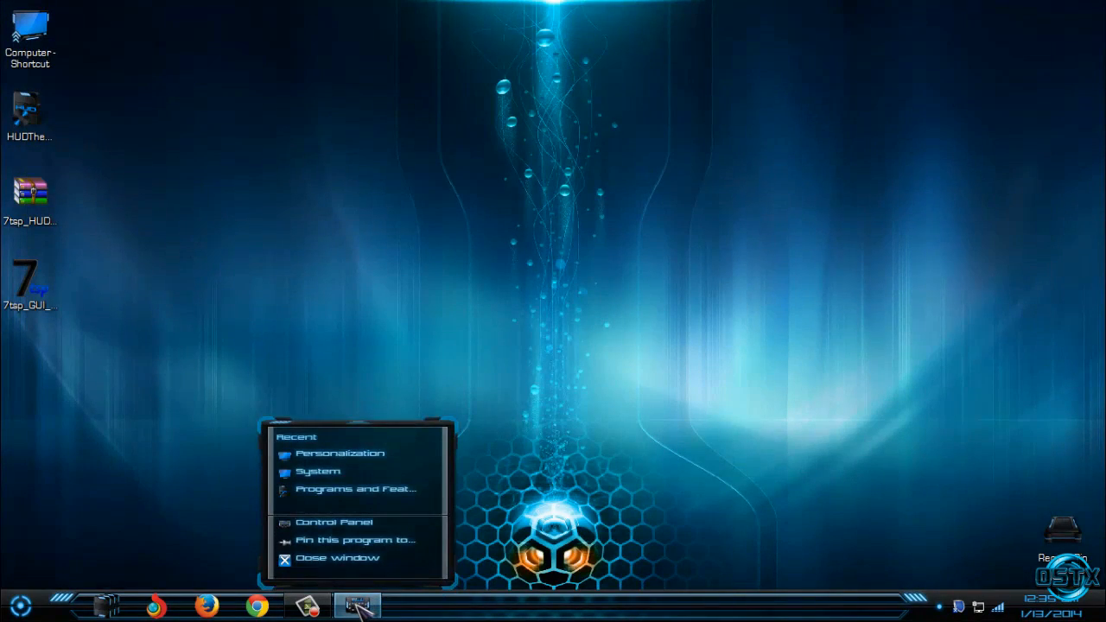
left_click(339, 453)
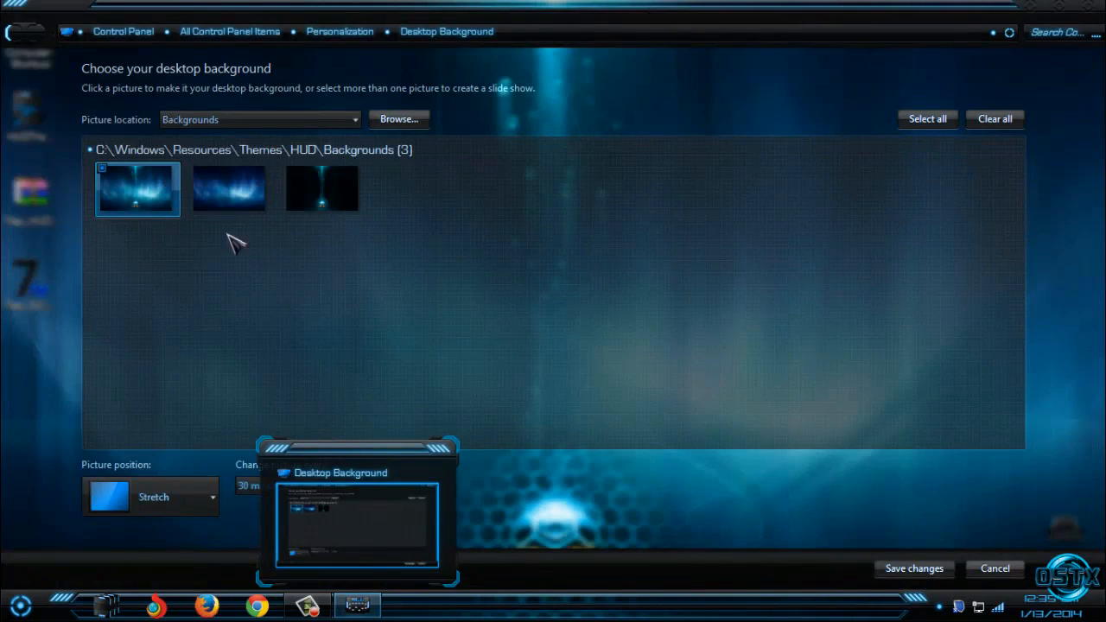
left_click(230, 188)
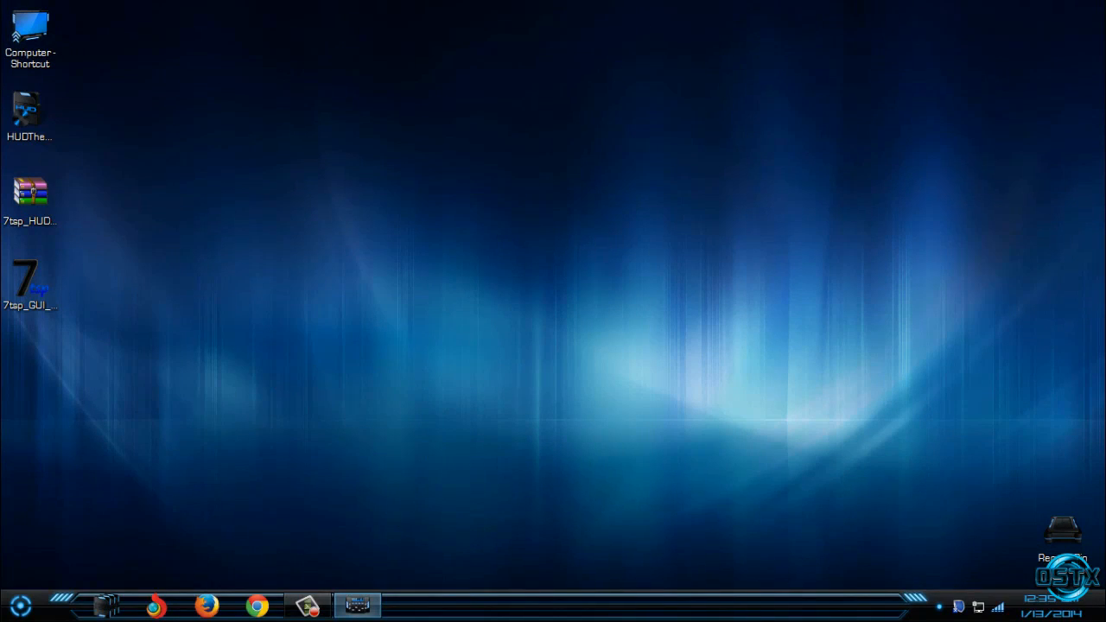
Reopen Desktop Background and apply the dark hourglass HUD wallpaper.
left_click(29, 31)
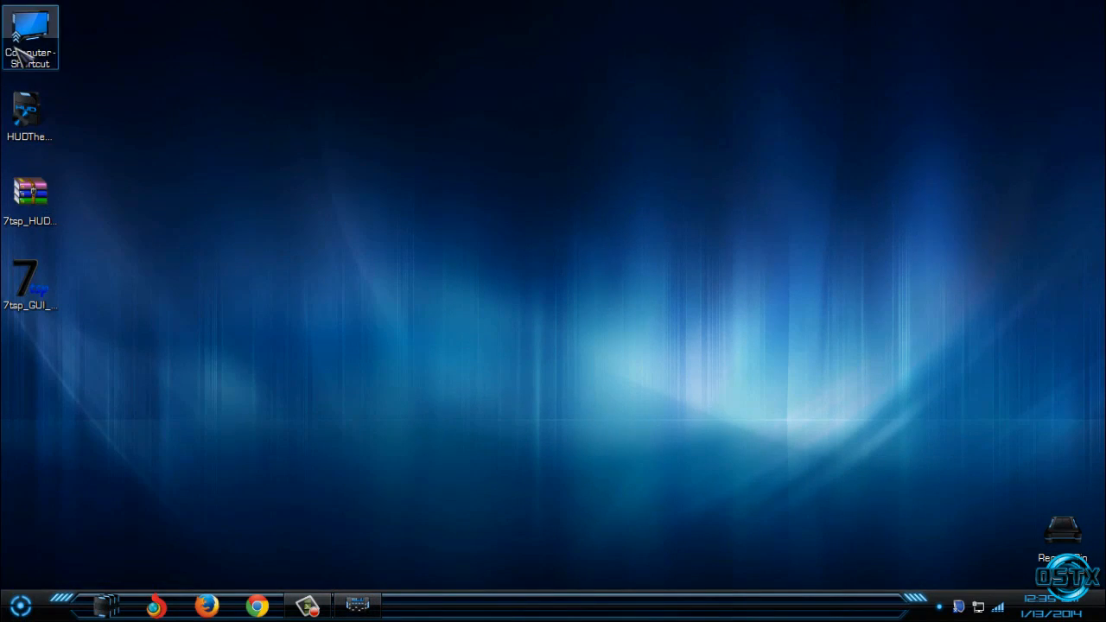
double_click(29, 31)
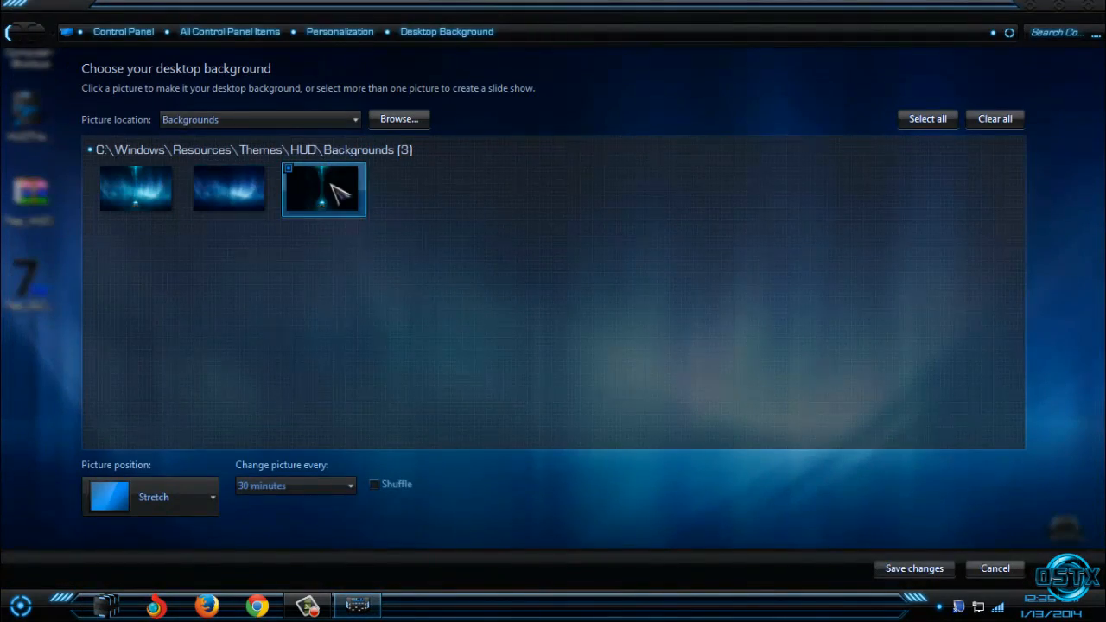
left_click(914, 568)
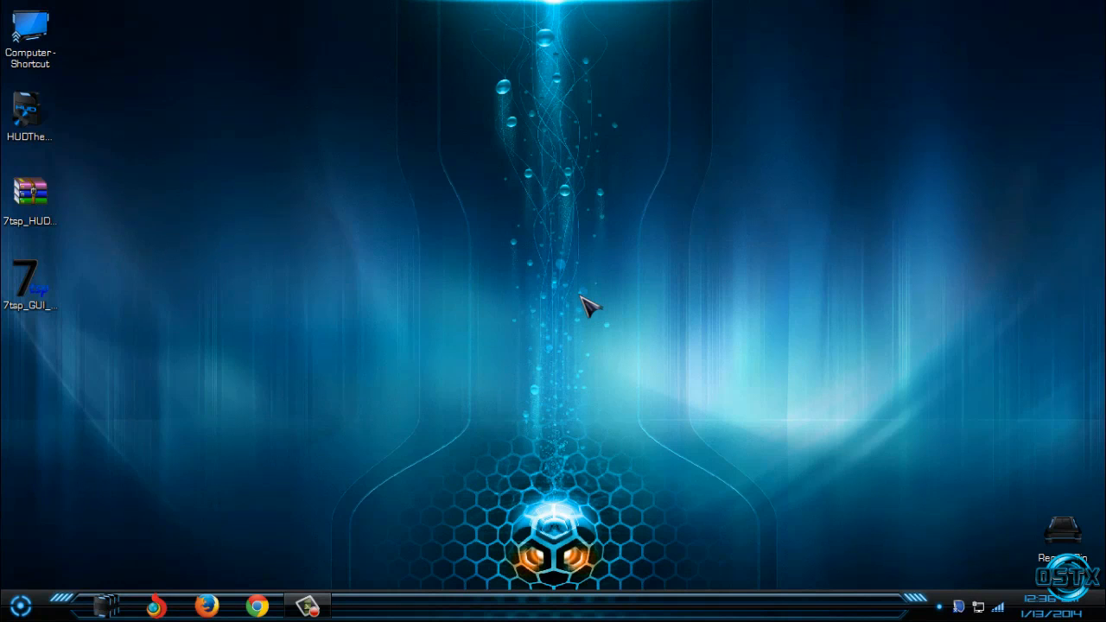
mouse_move(216, 307)
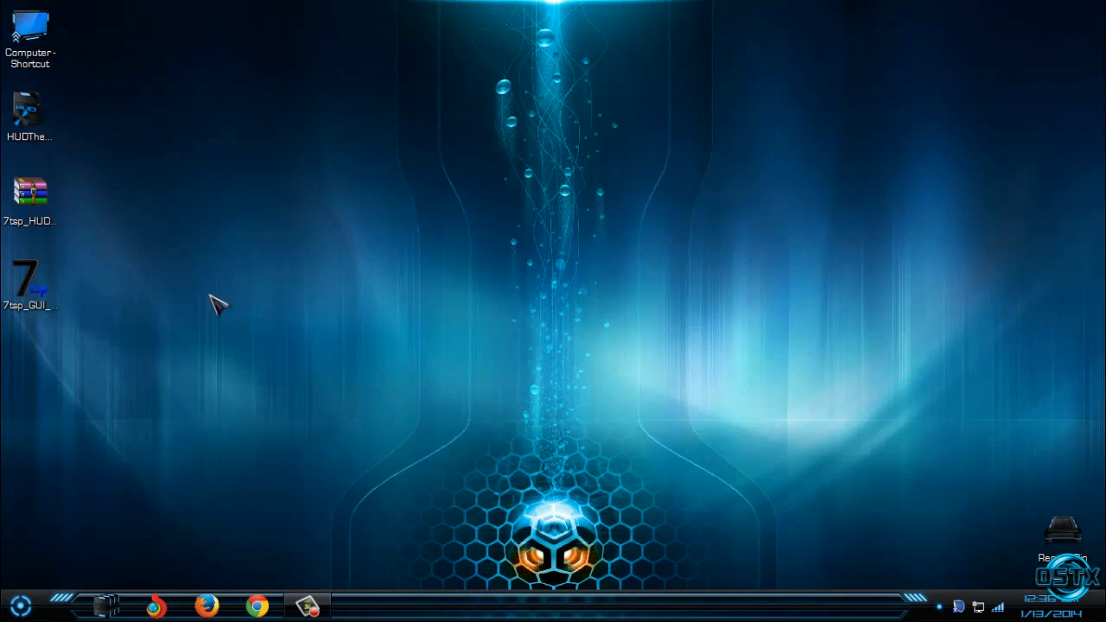
left_click(30, 280)
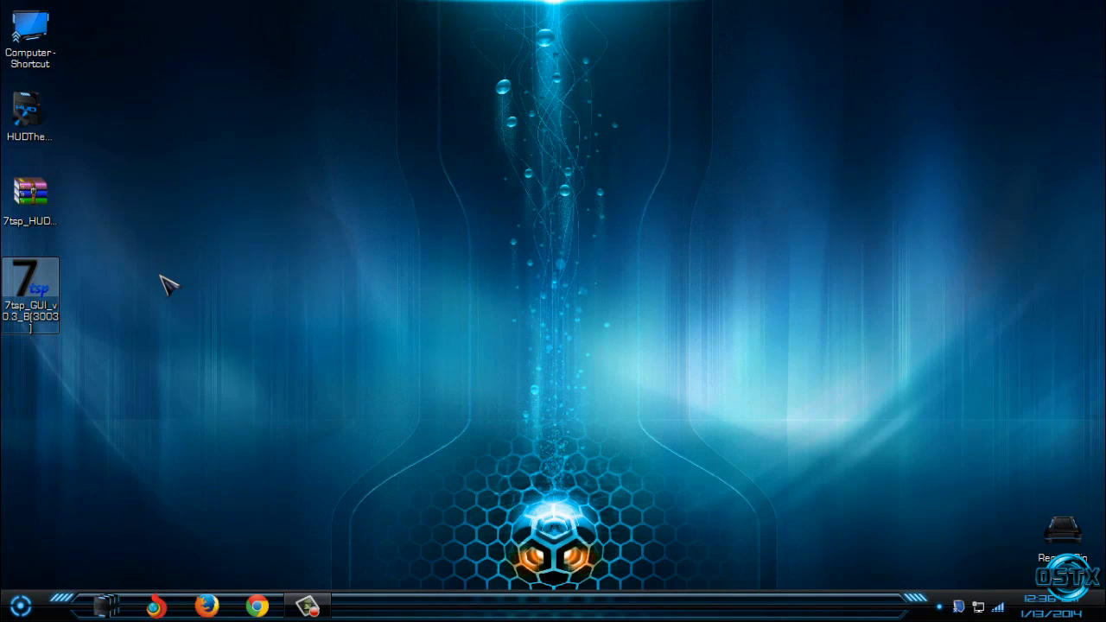
mouse_move(52, 320)
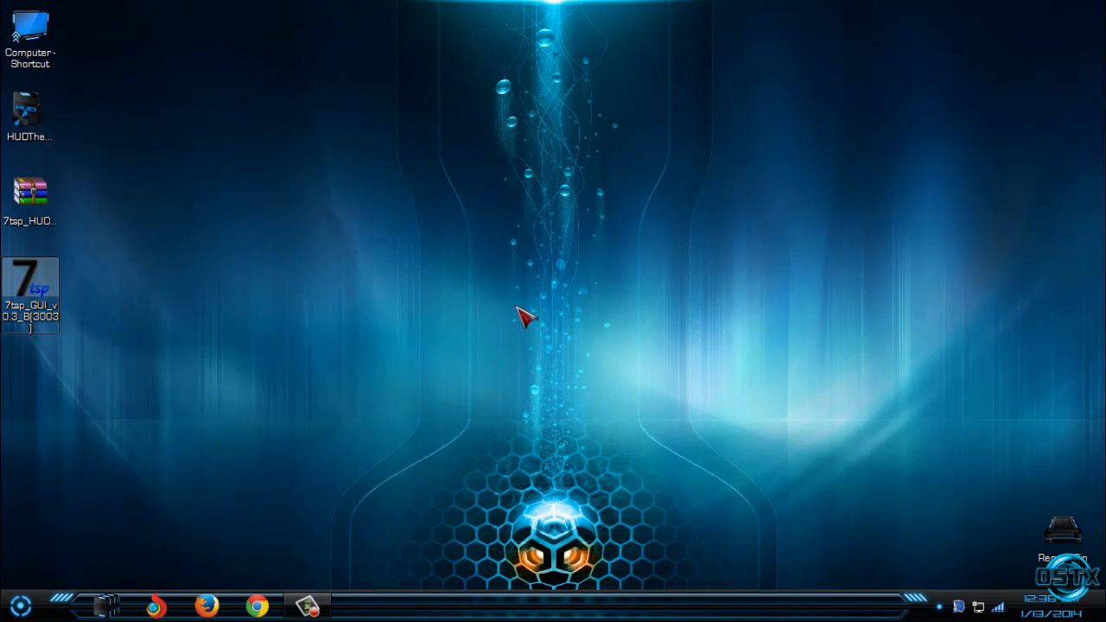
double_click(30, 297)
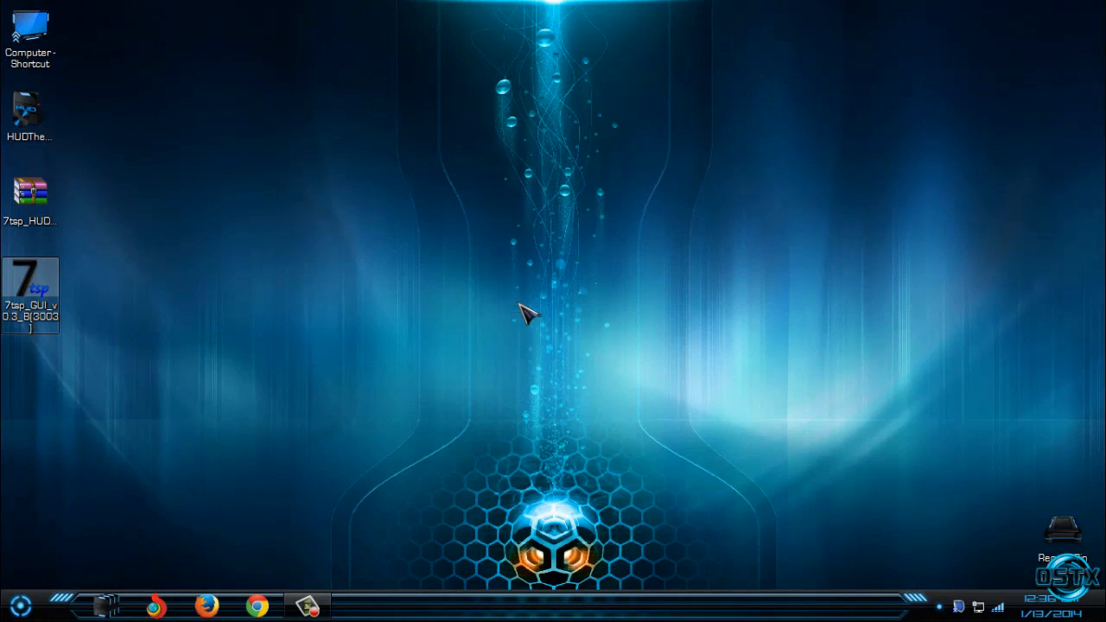
Launch 7tsp, view its Restore Menu for patched system files, and cancel without restoring.
double_click(30, 289)
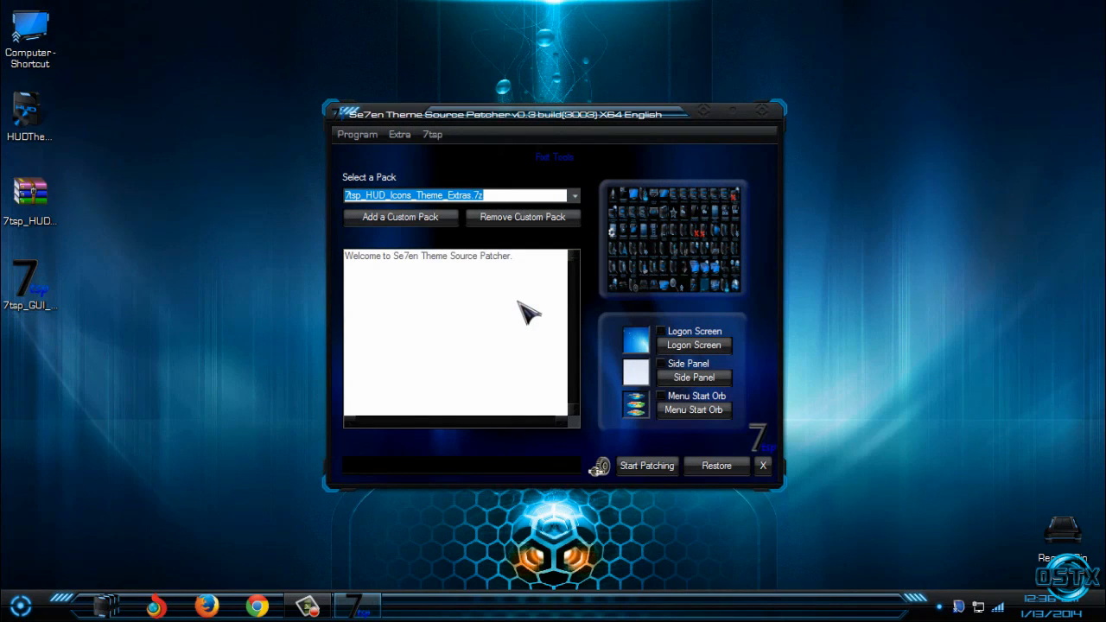
mouse_move(717, 466)
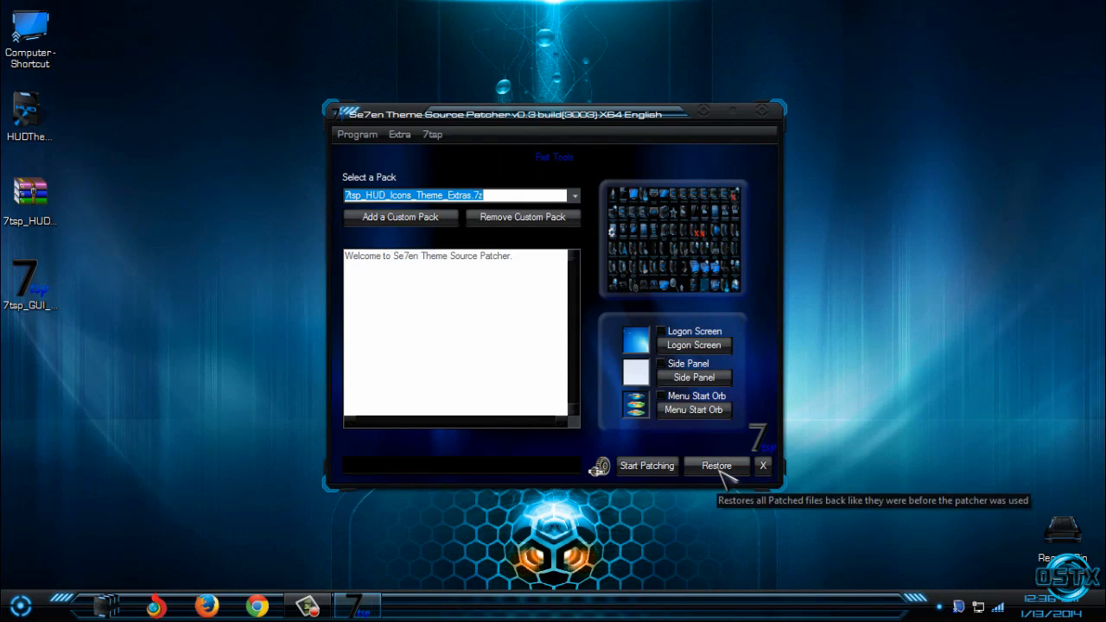
left_click(716, 466)
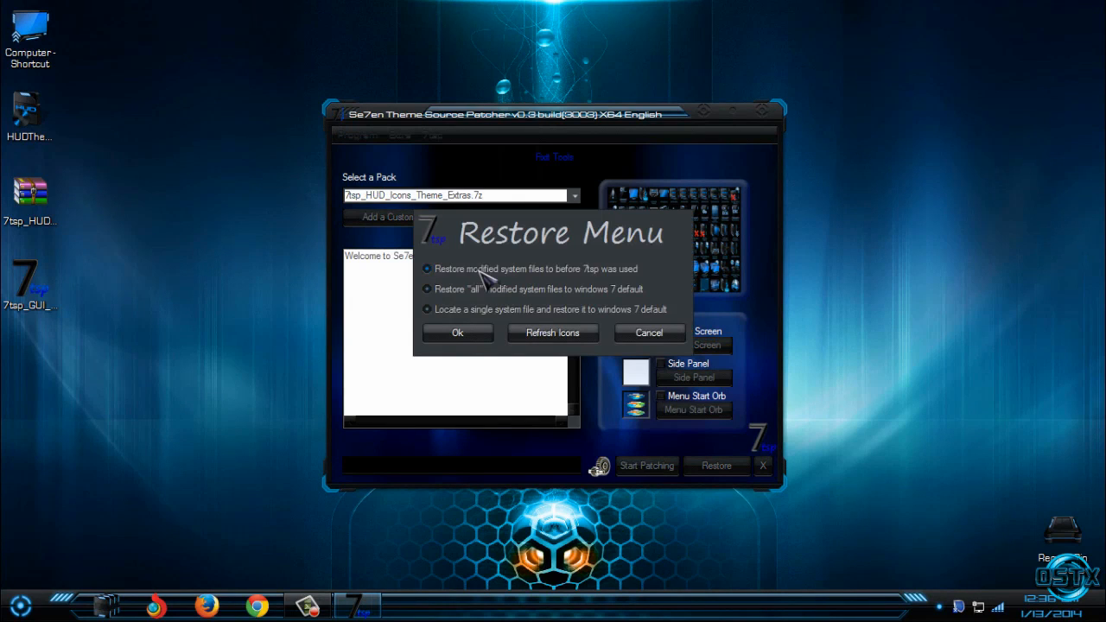
mouse_move(535, 272)
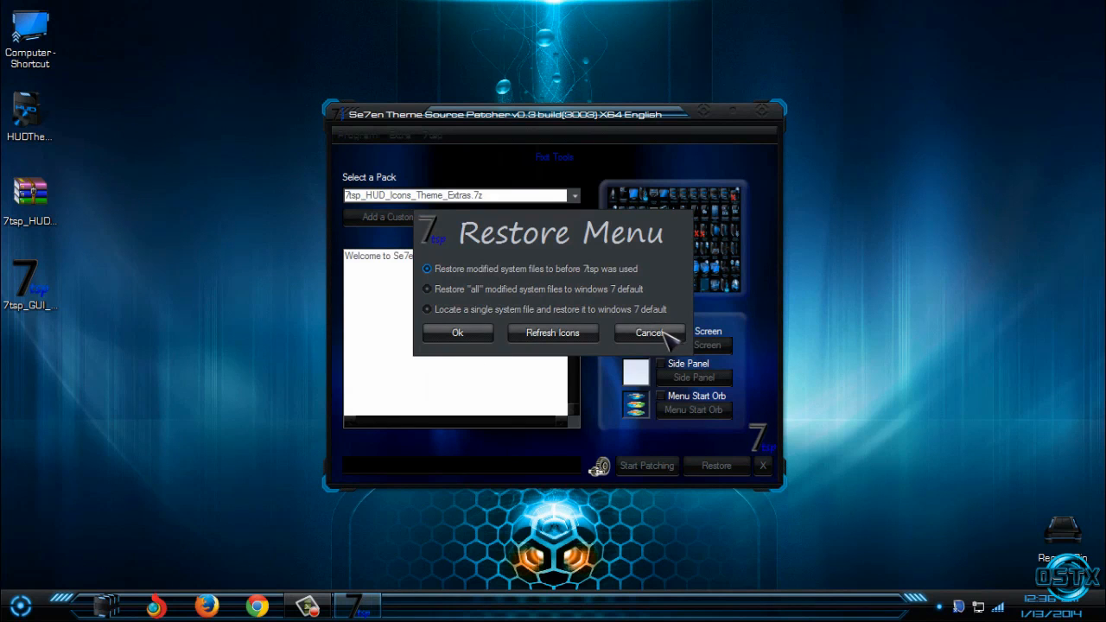
left_click(649, 332)
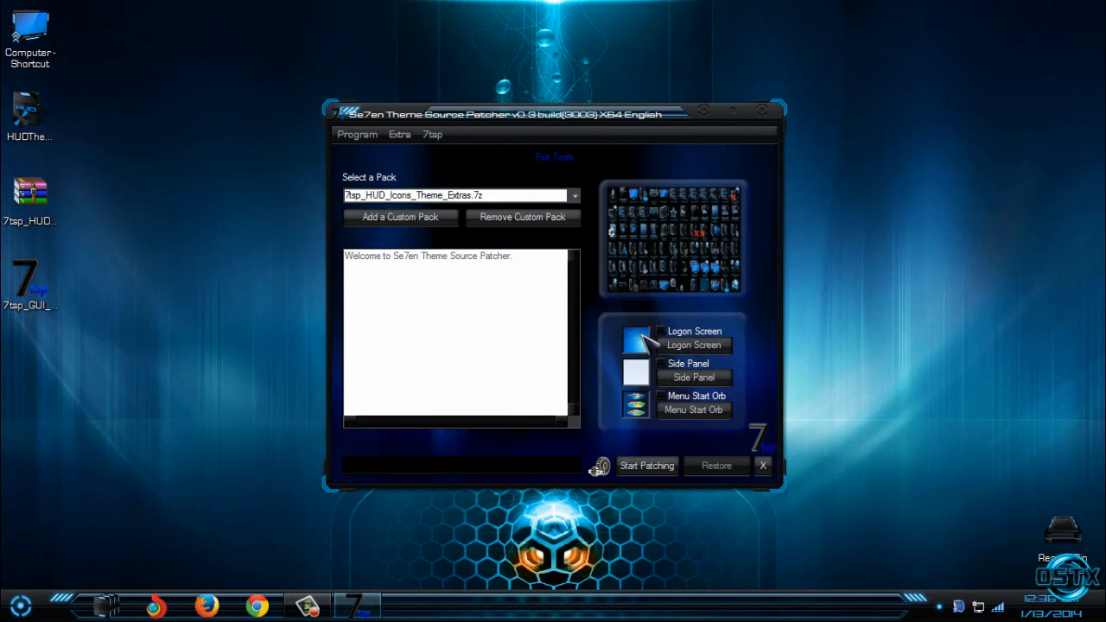
mouse_move(536, 327)
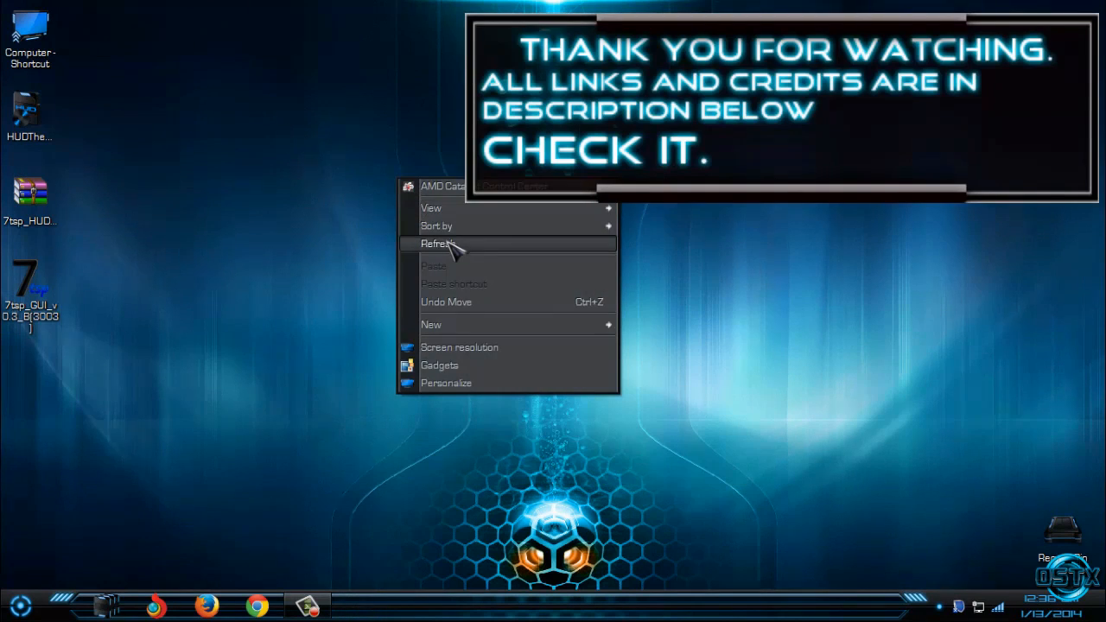
Refresh the Windows 7 desktop after closing 7tsp.
left_click(438, 243)
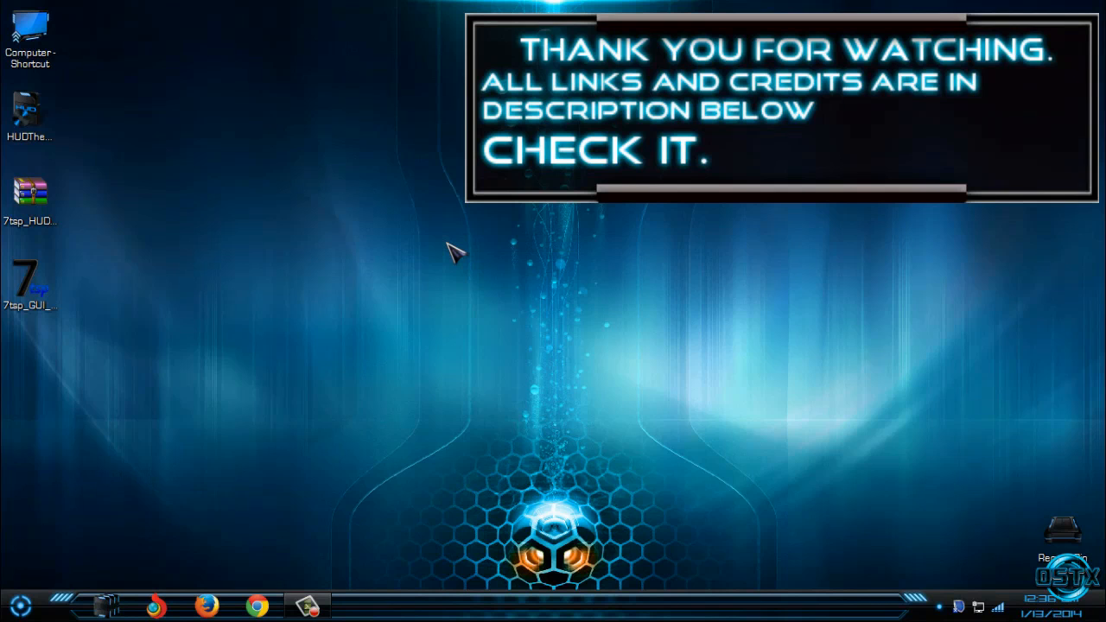